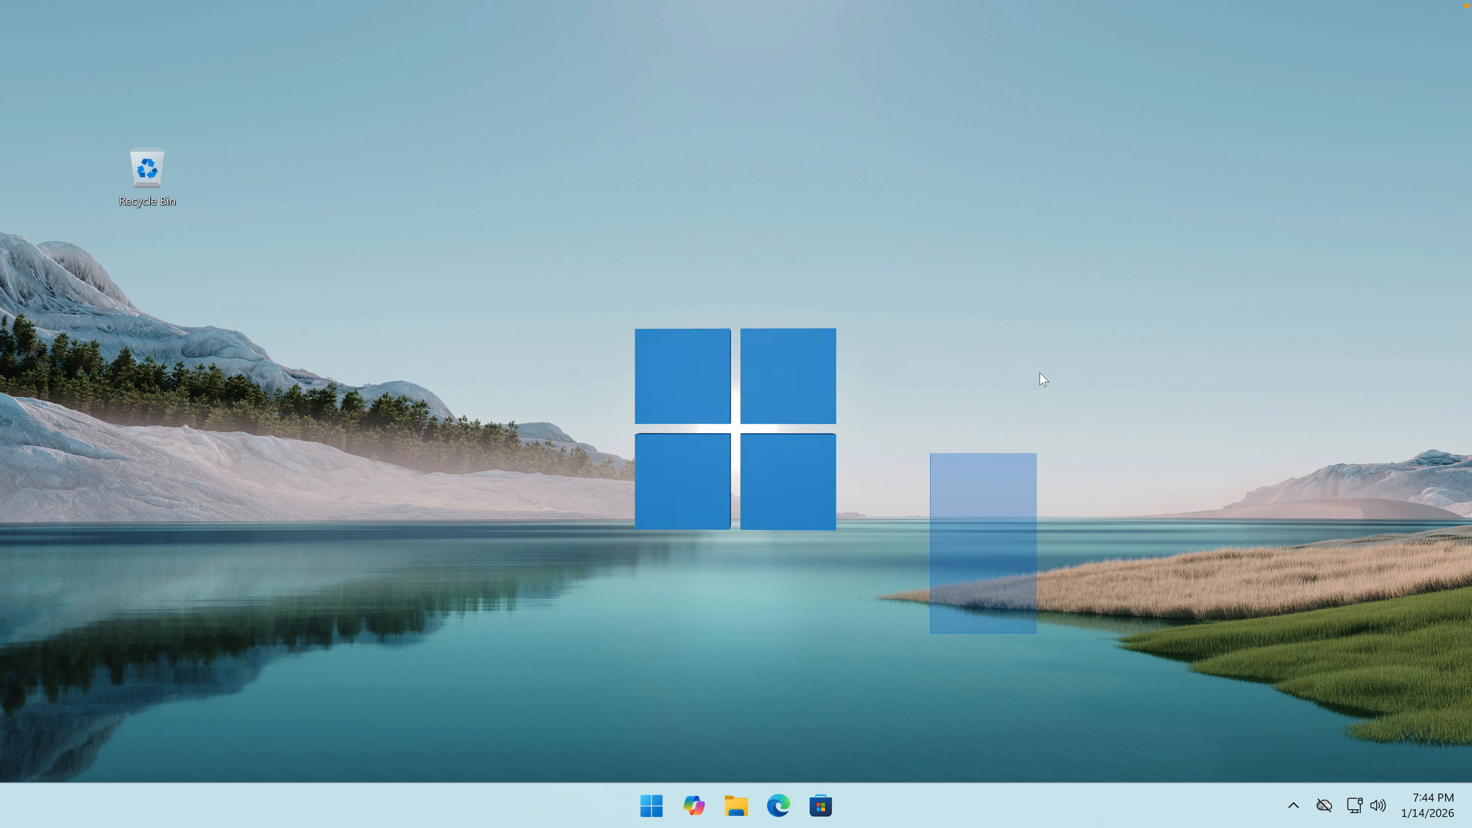
# Step: Launch Edge from the taskbar and search Bing for "windows 8 wallpaper" images
pyautogui.click(651, 806)
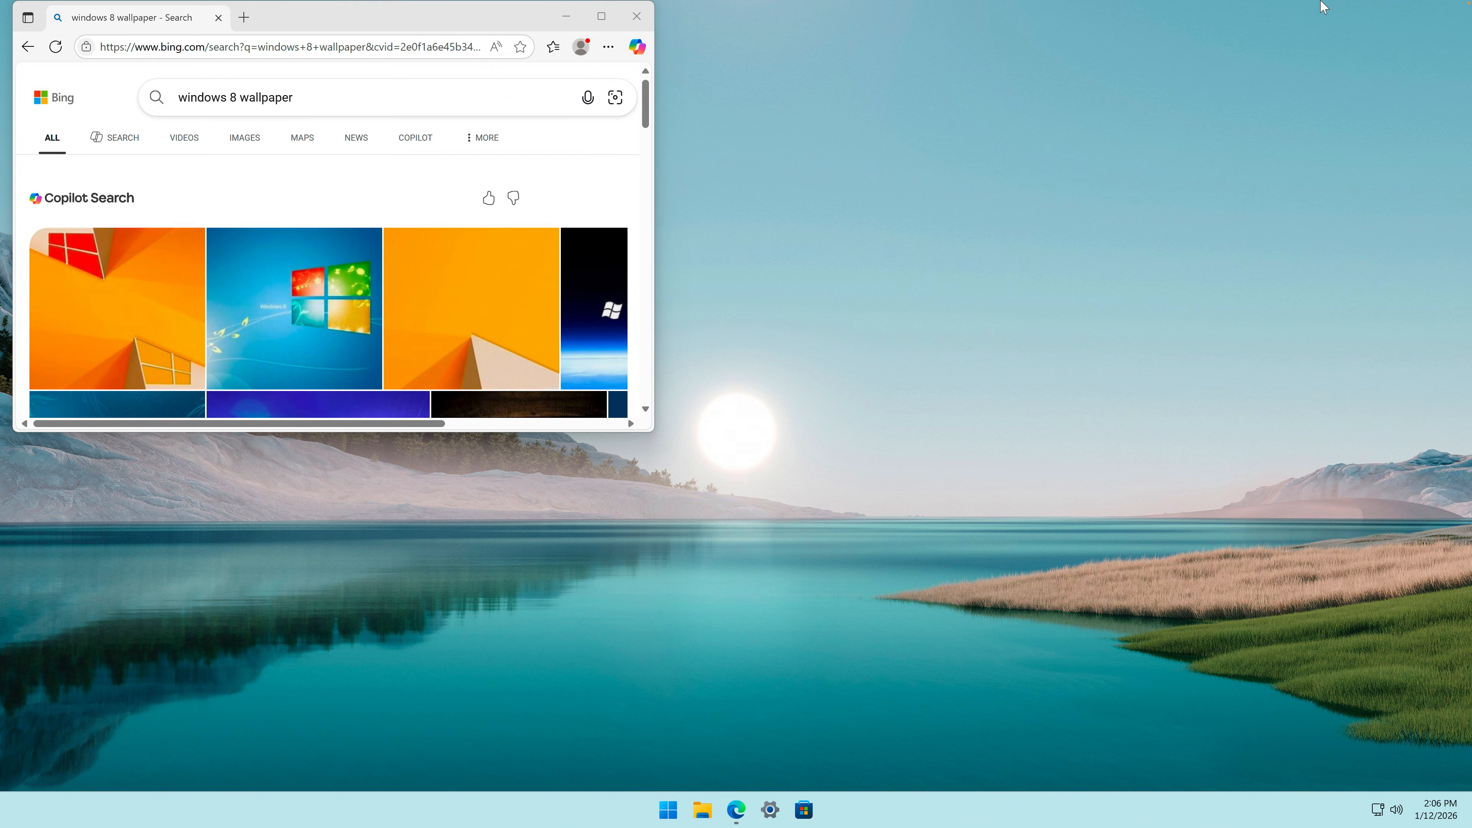
pyautogui.click(701, 810)
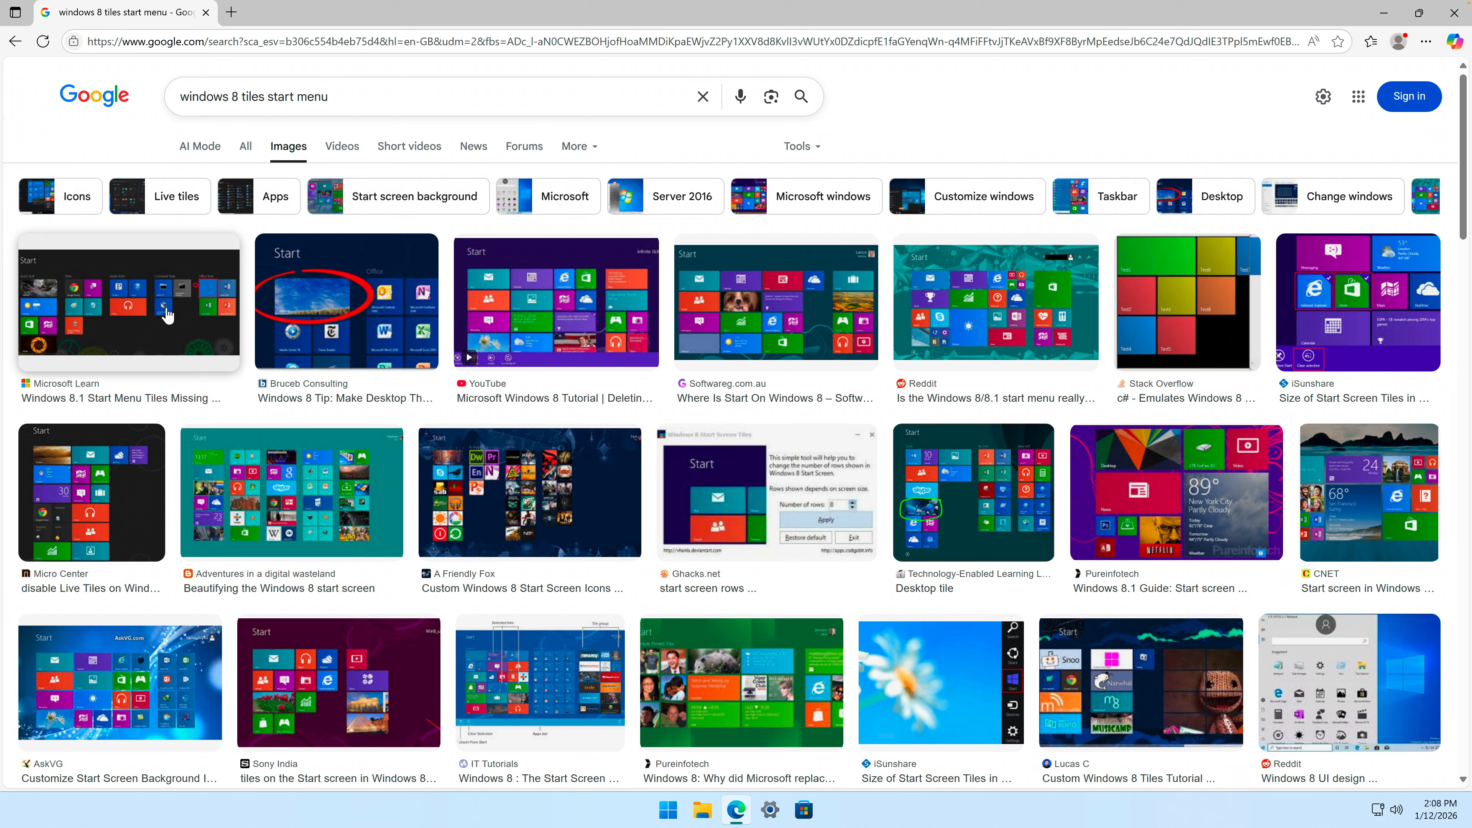
# Step: Preview the Windows 8.1 Start tiles image from Microsoft Learn
pyautogui.click(129, 300)
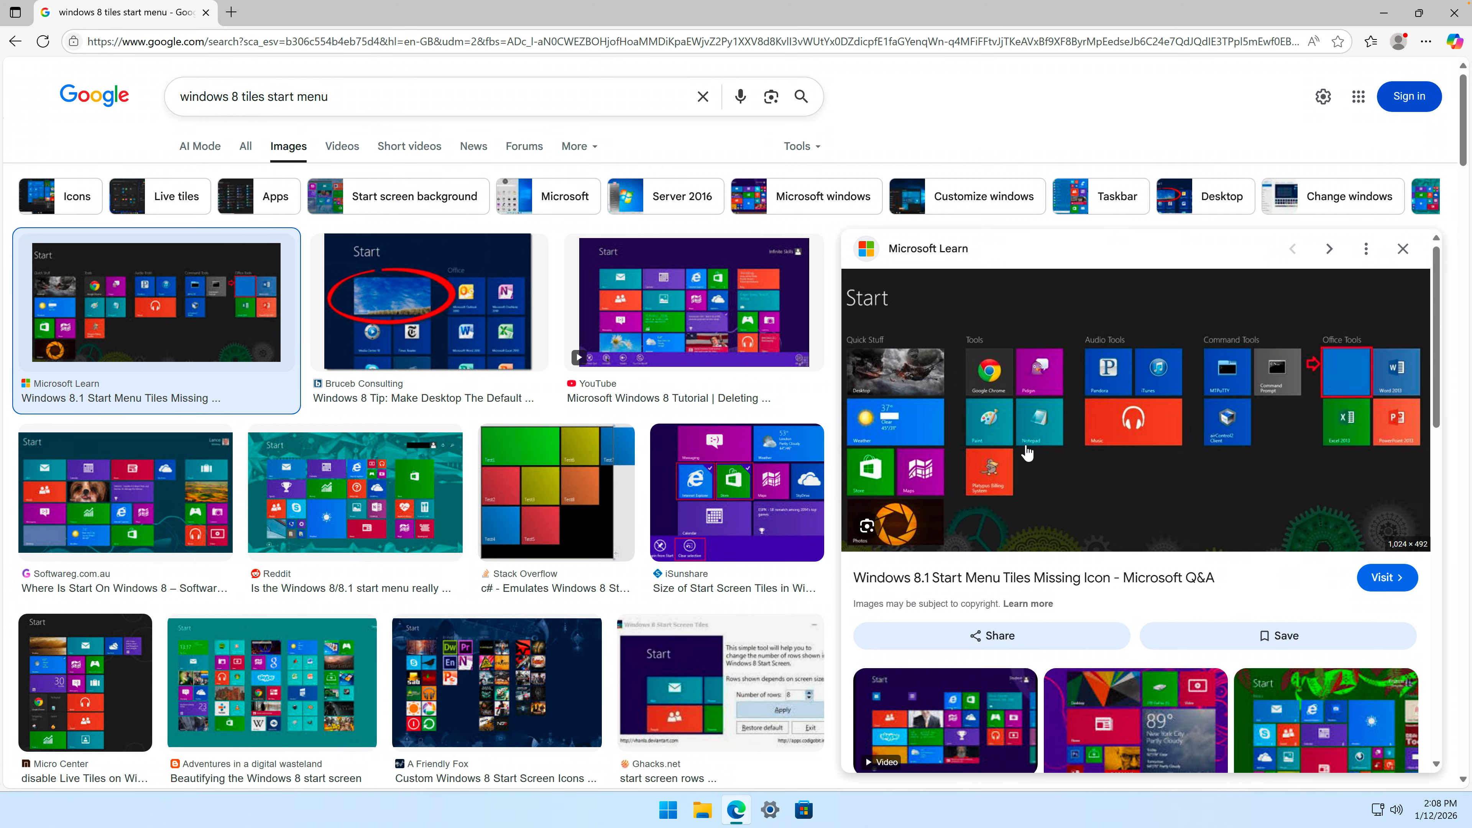
pyautogui.moveTo(1230, 439)
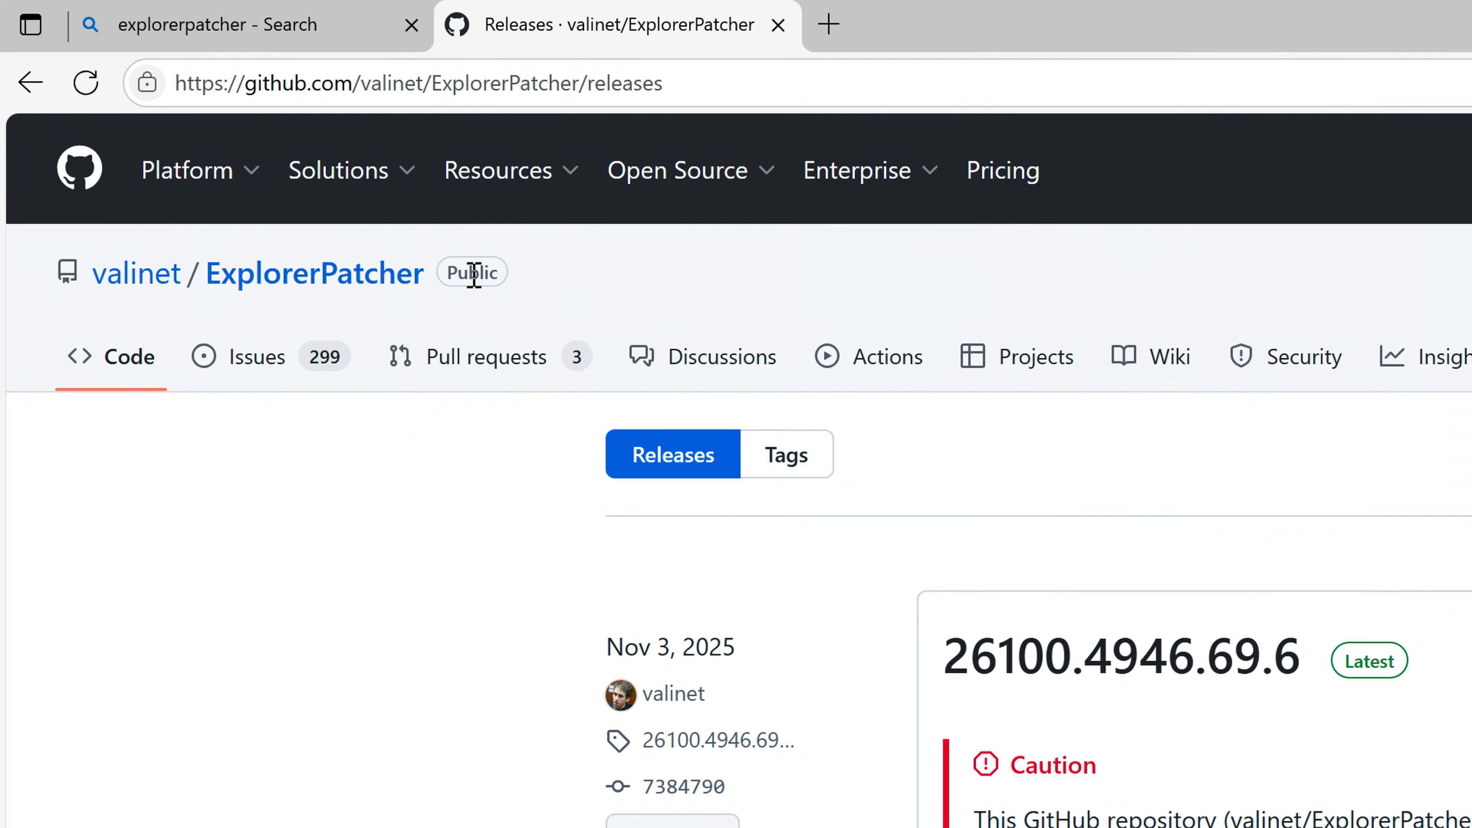
pyautogui.moveTo(797, 557)
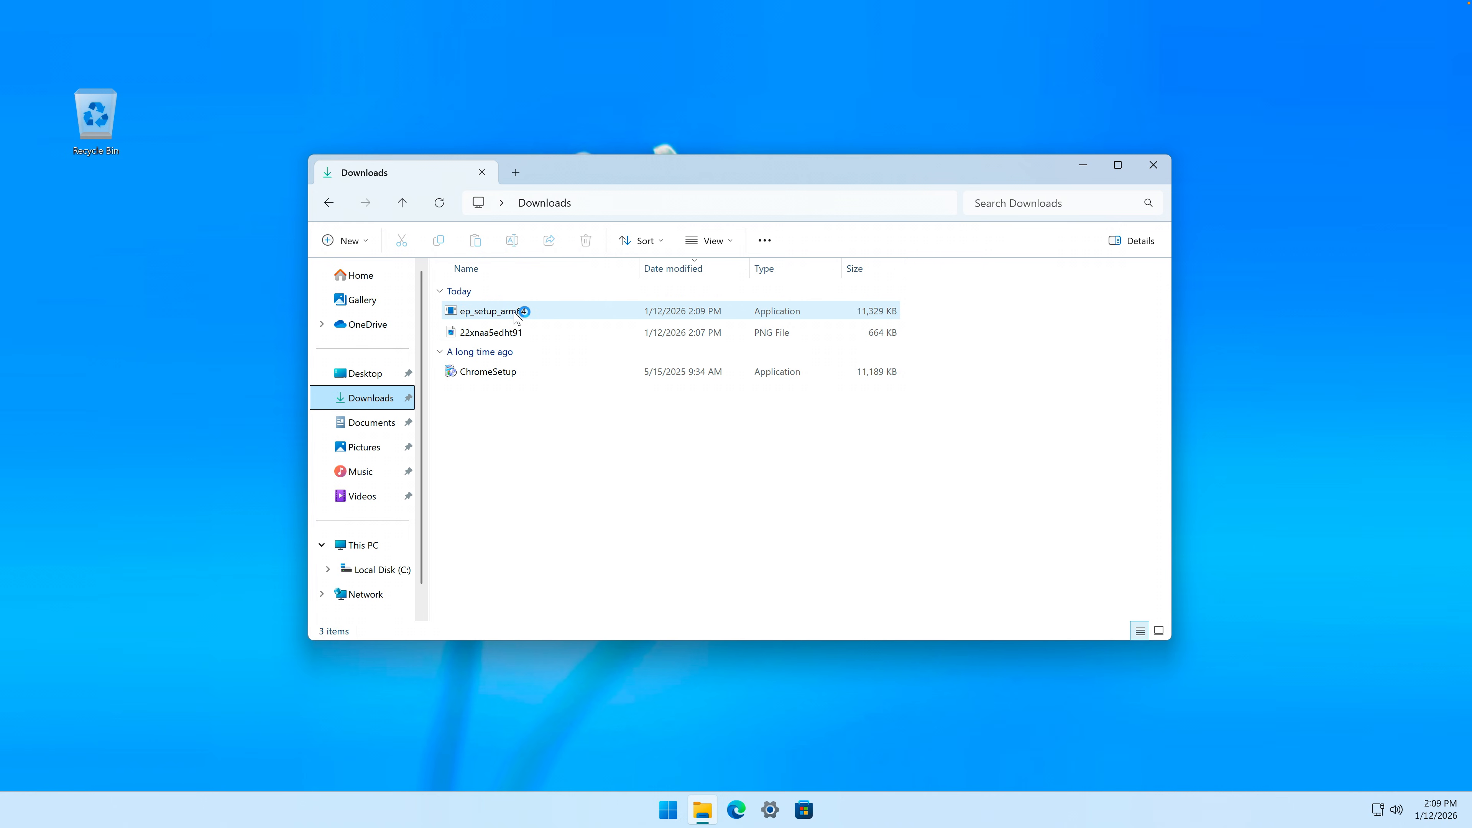
# Step: Run the downloaded ep_setup_arm64 installer and allow it through UAC
pyautogui.doubleClick(489, 311)
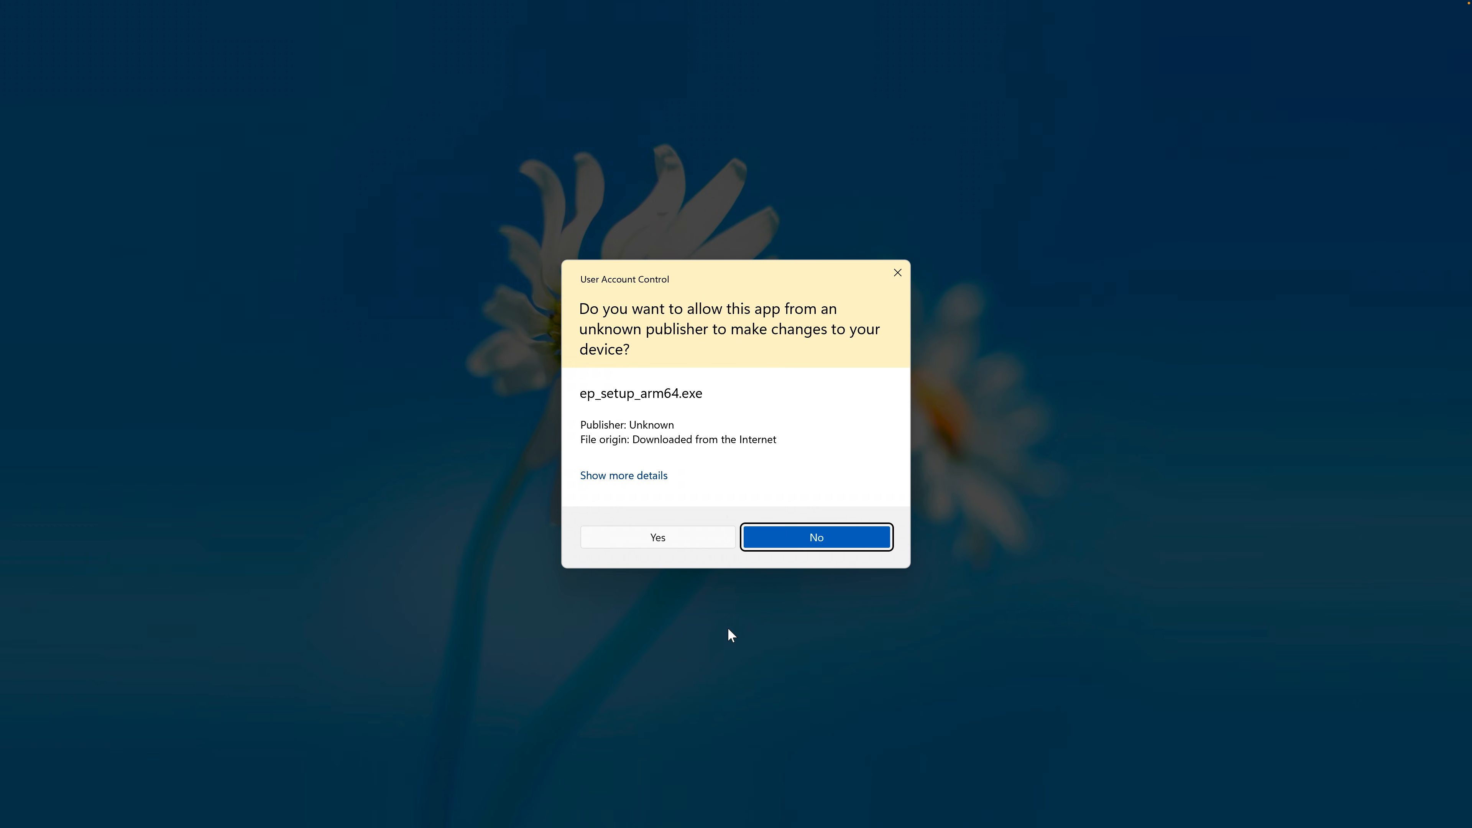
pyautogui.click(815, 536)
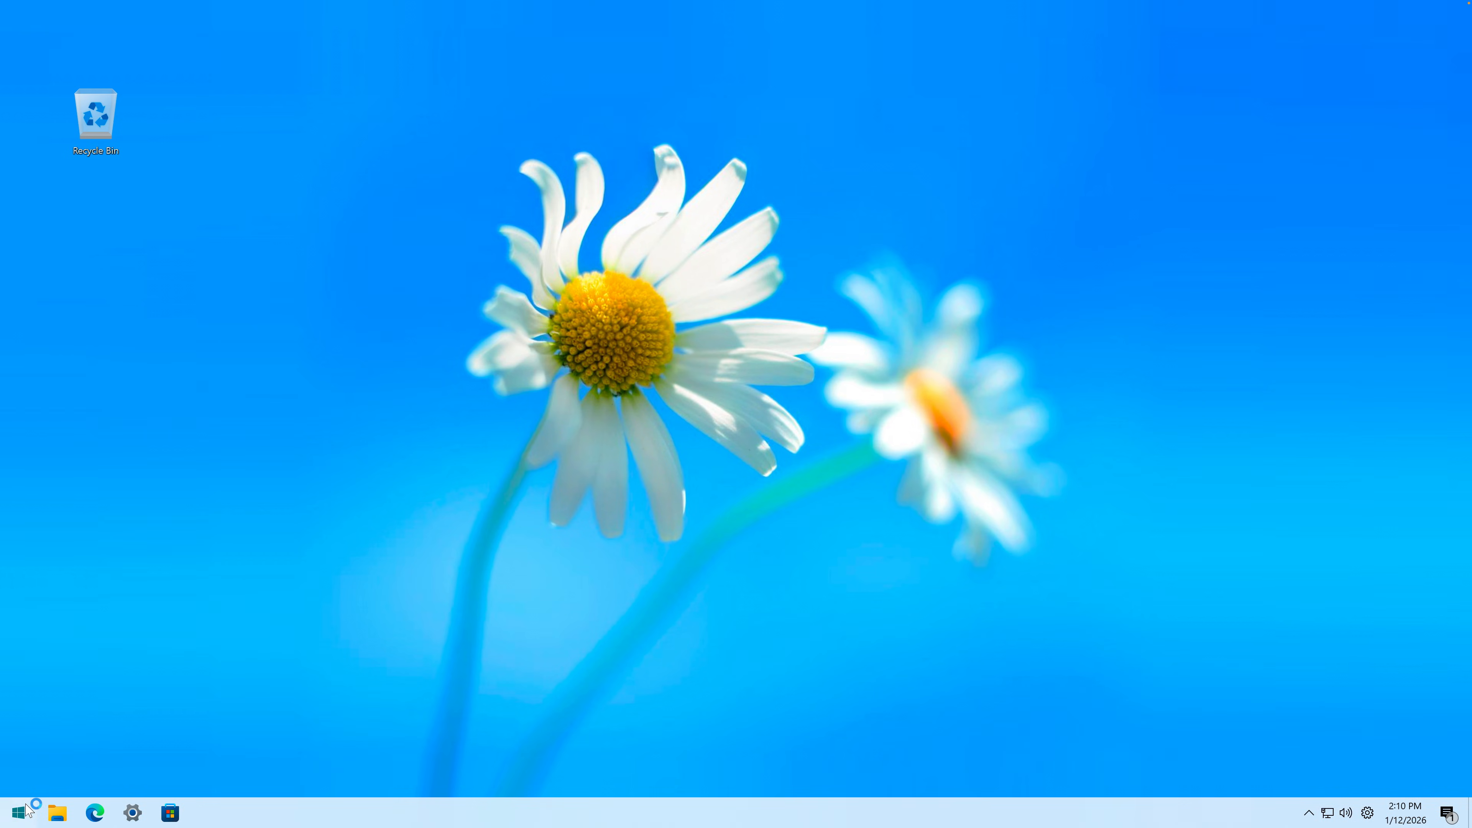
# Step: Set Taskbar alignment to Left under Taskbar behaviors and check the Start button
pyautogui.click(132, 812)
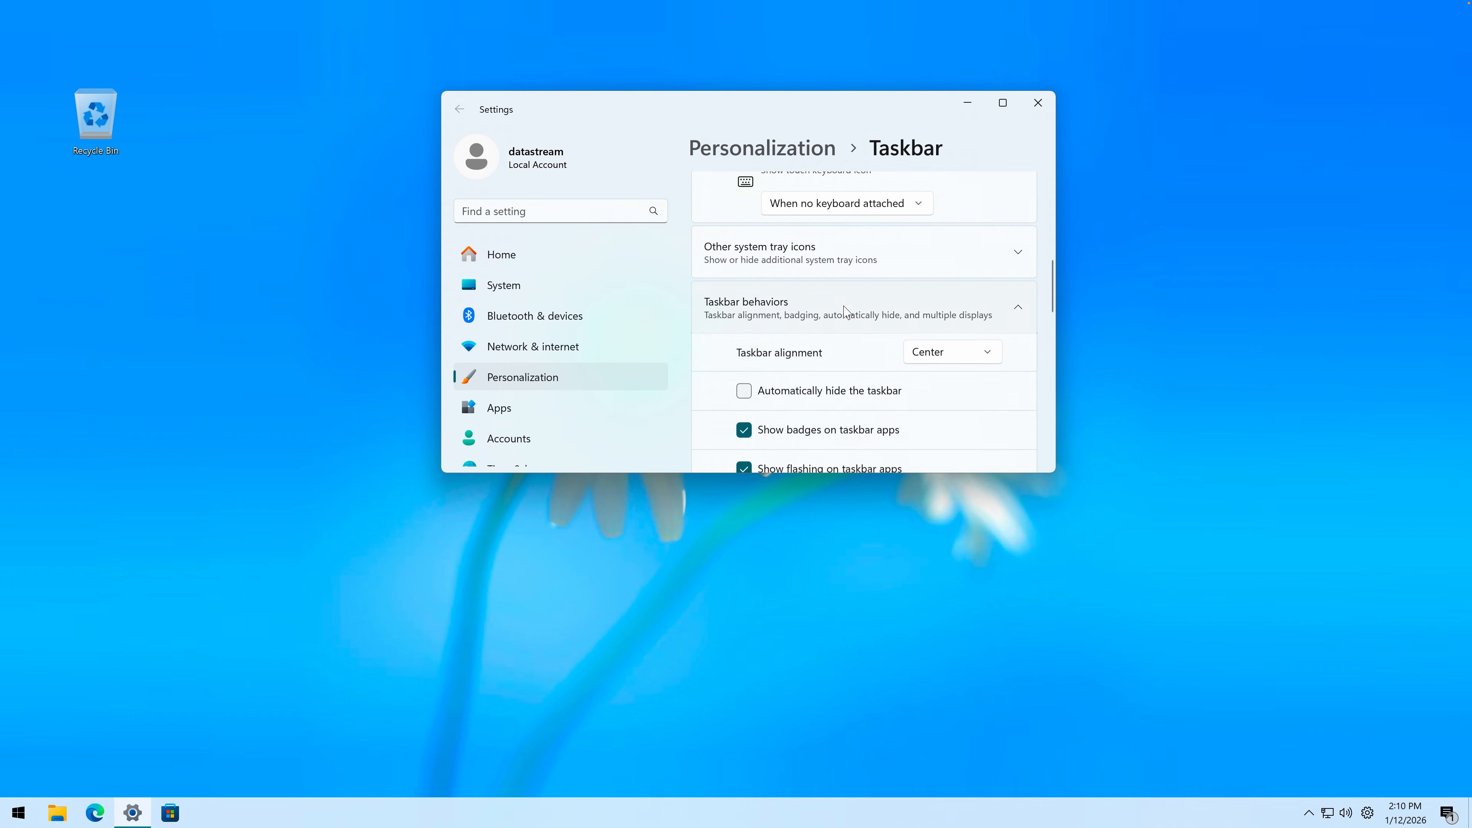
pyautogui.click(950, 351)
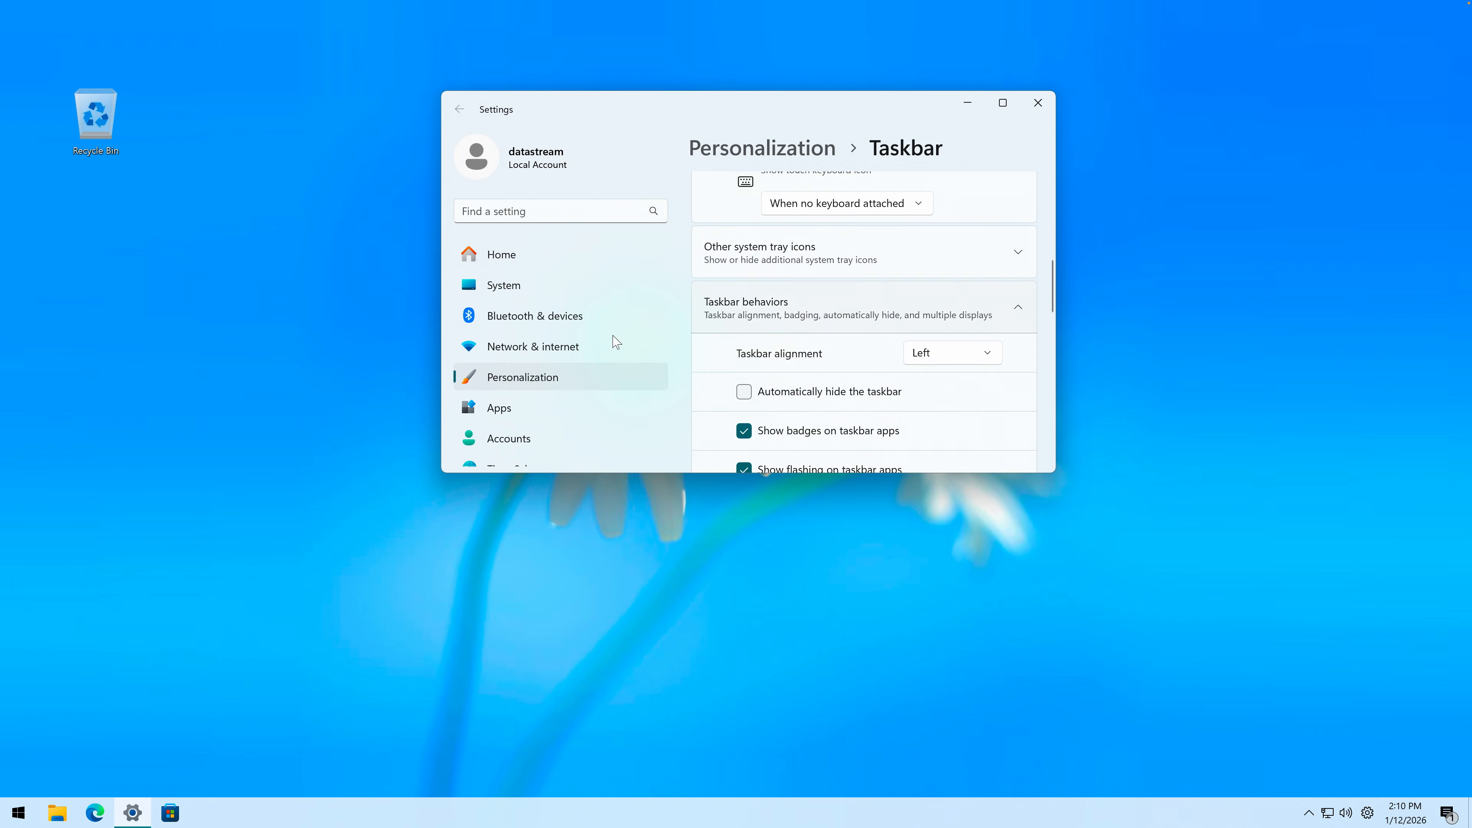
pyautogui.click(17, 812)
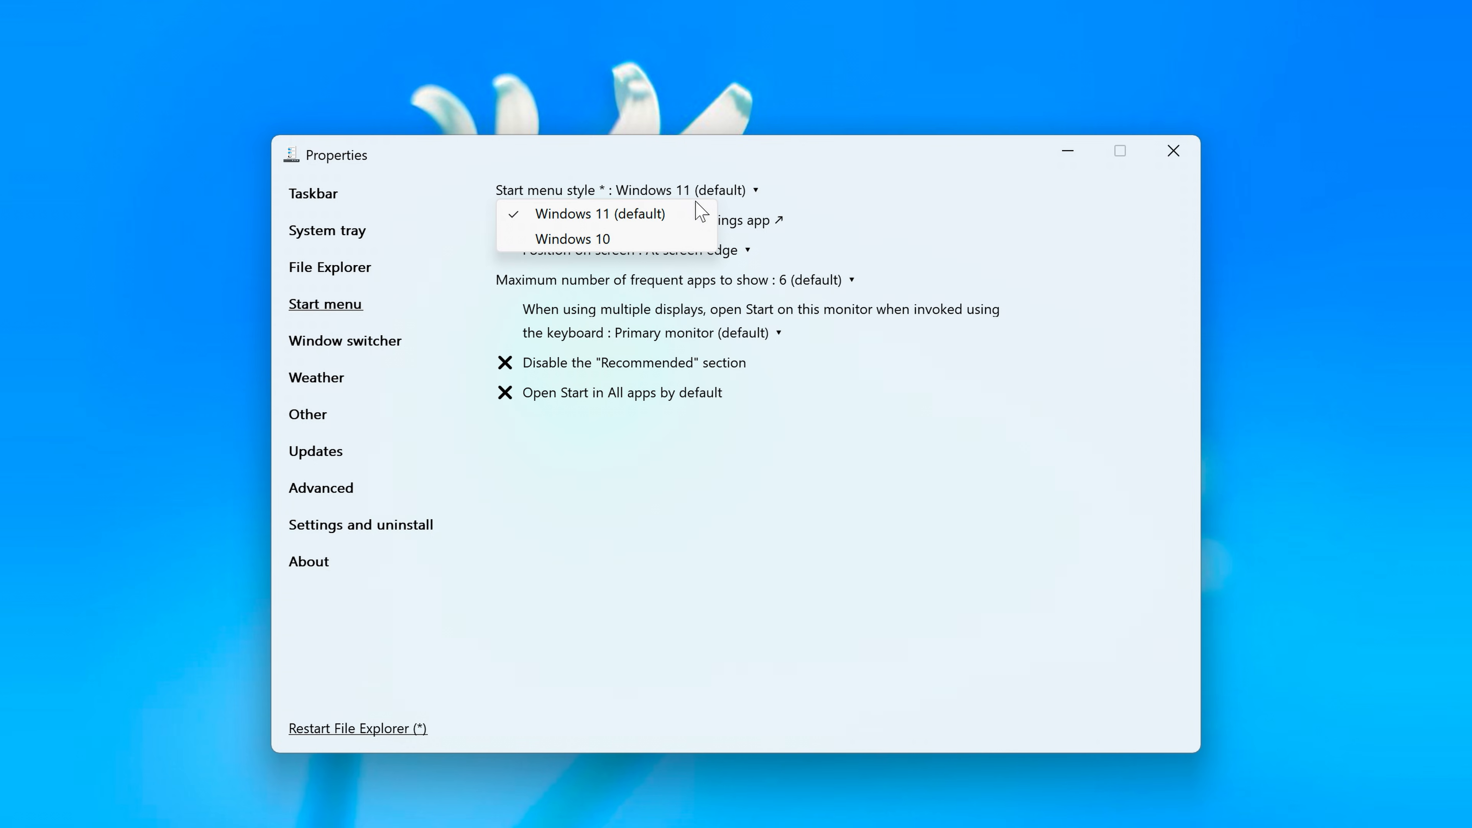
# Step: Set ExplorerPatcher's Start menu style to Windows 10 and view the full-screen Start
pyautogui.click(572, 237)
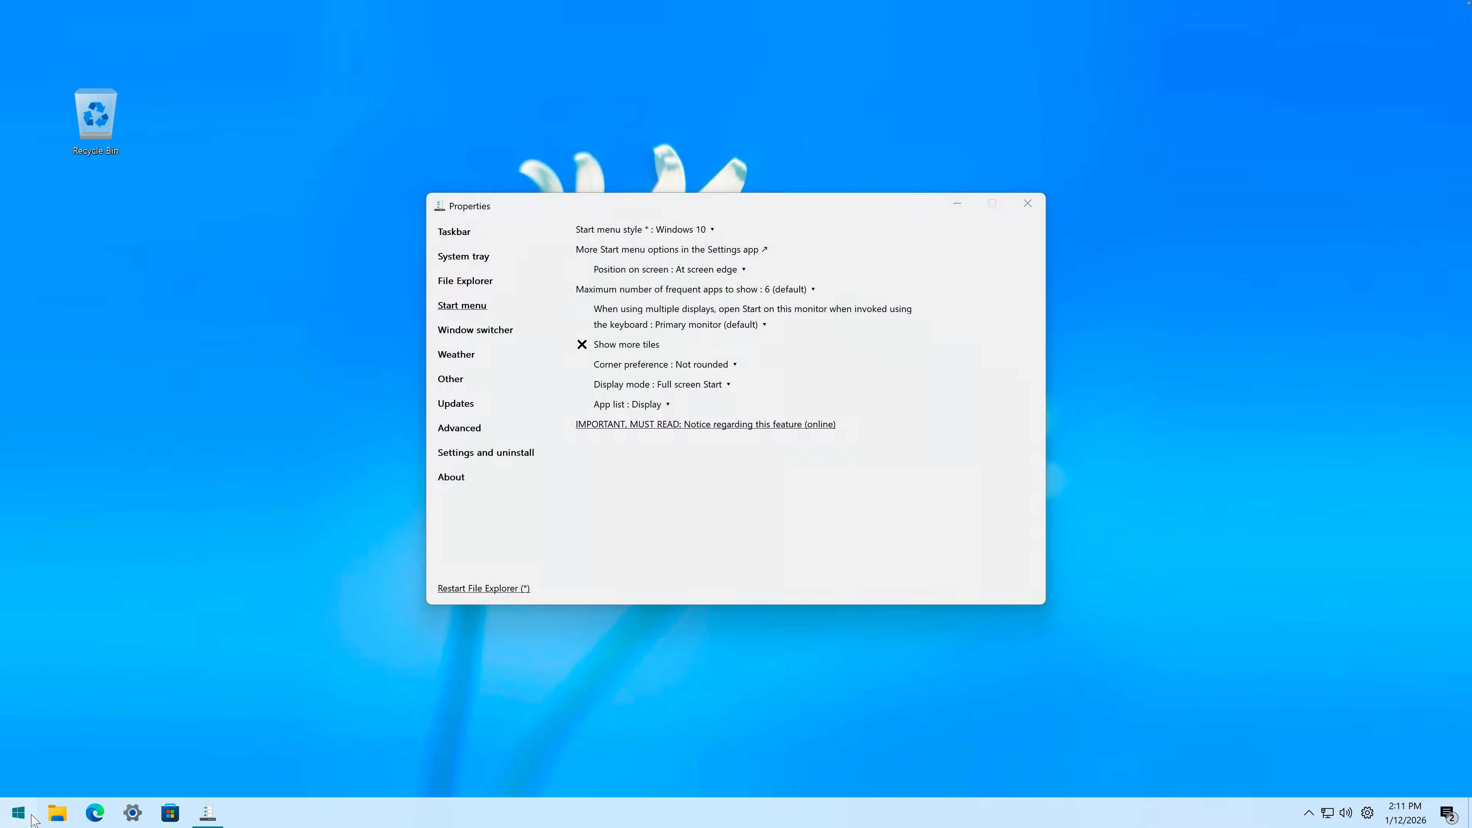
pyautogui.click(17, 813)
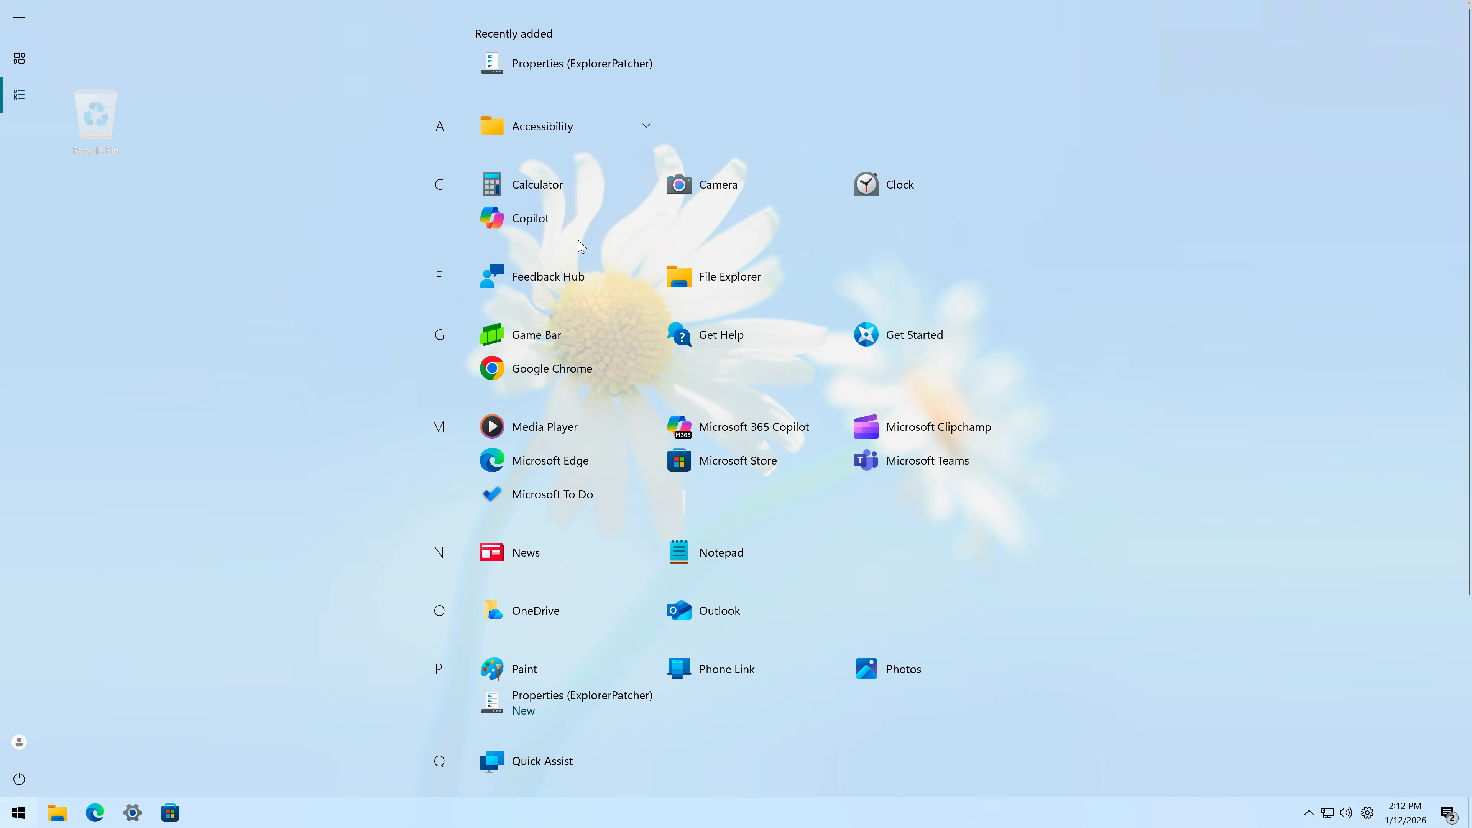
pyautogui.moveTo(618, 212)
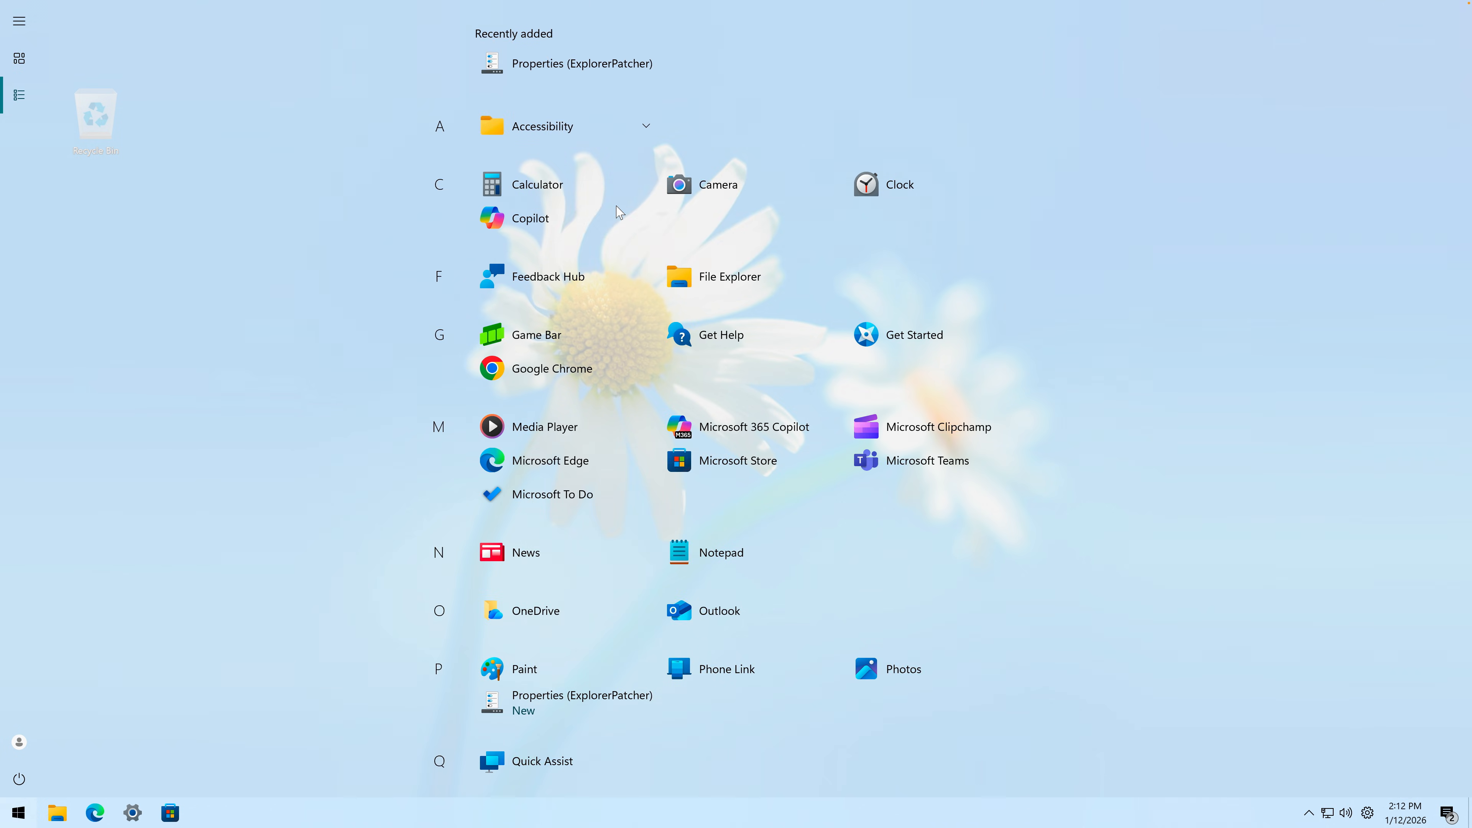
# Step: Dismiss the full-screen Start screen to return to the desktop
pyautogui.click(18, 59)
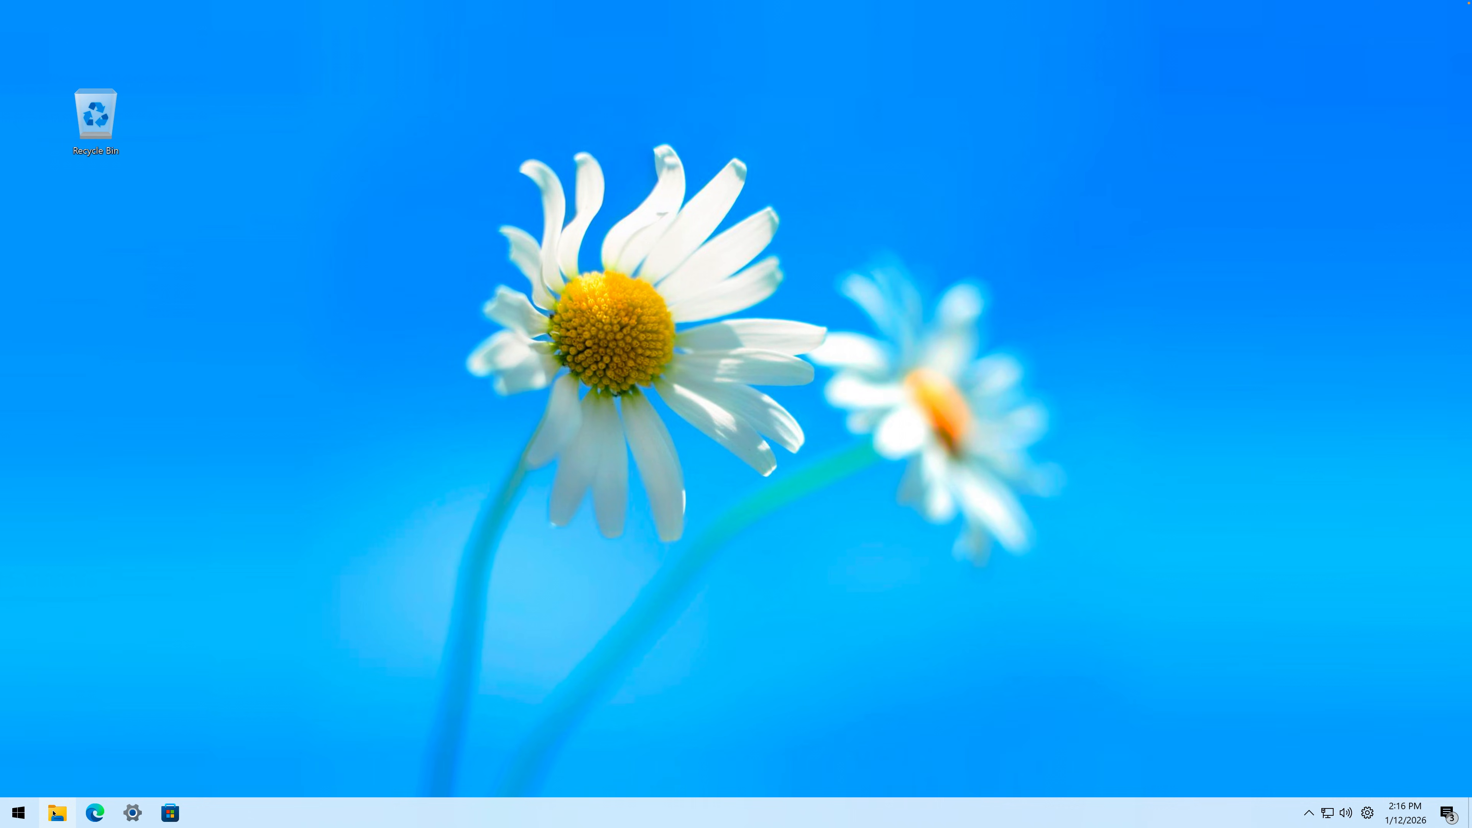
pyautogui.doubleClick(94, 110)
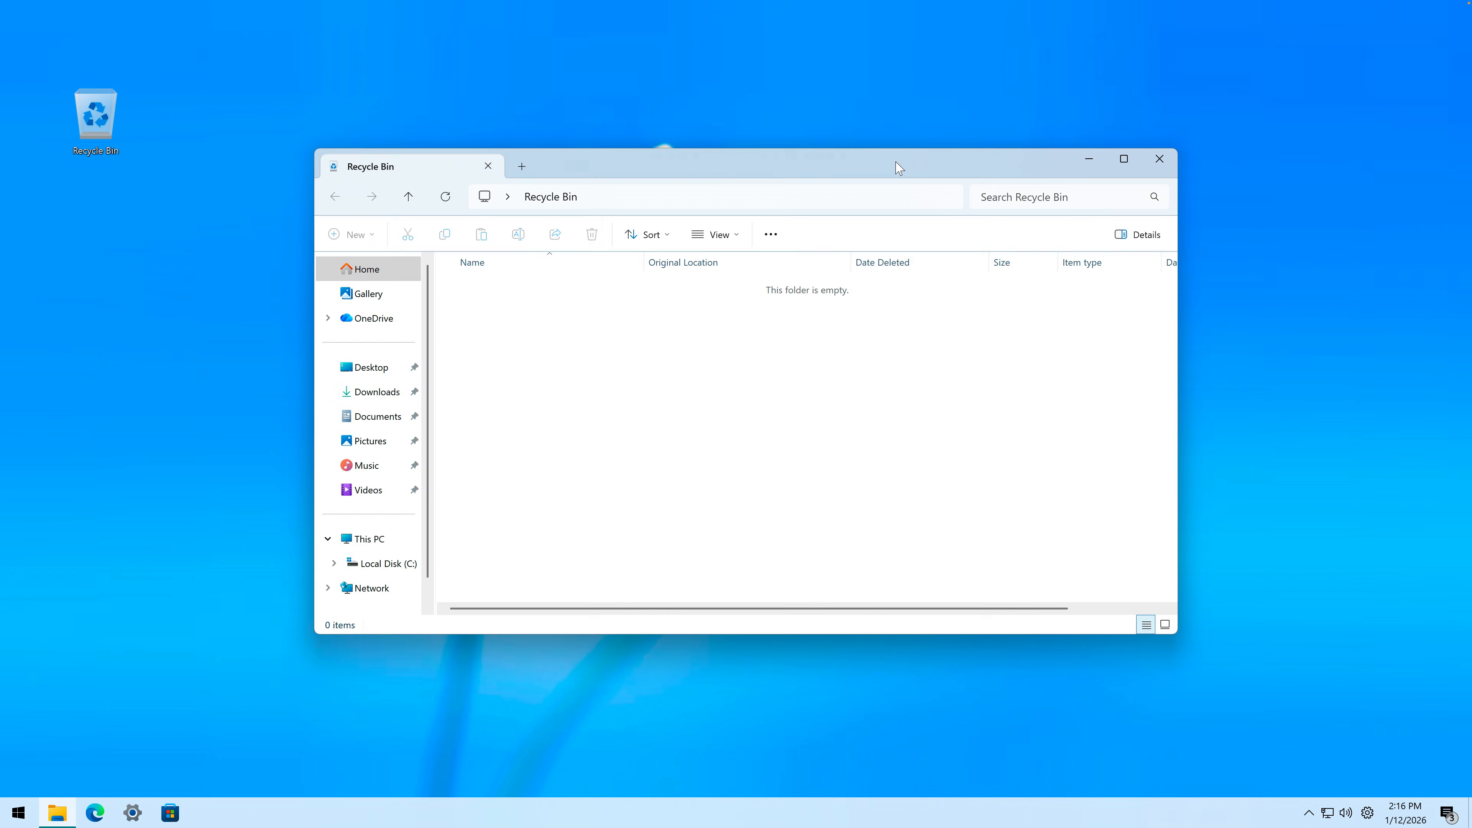
pyautogui.moveTo(855, 174)
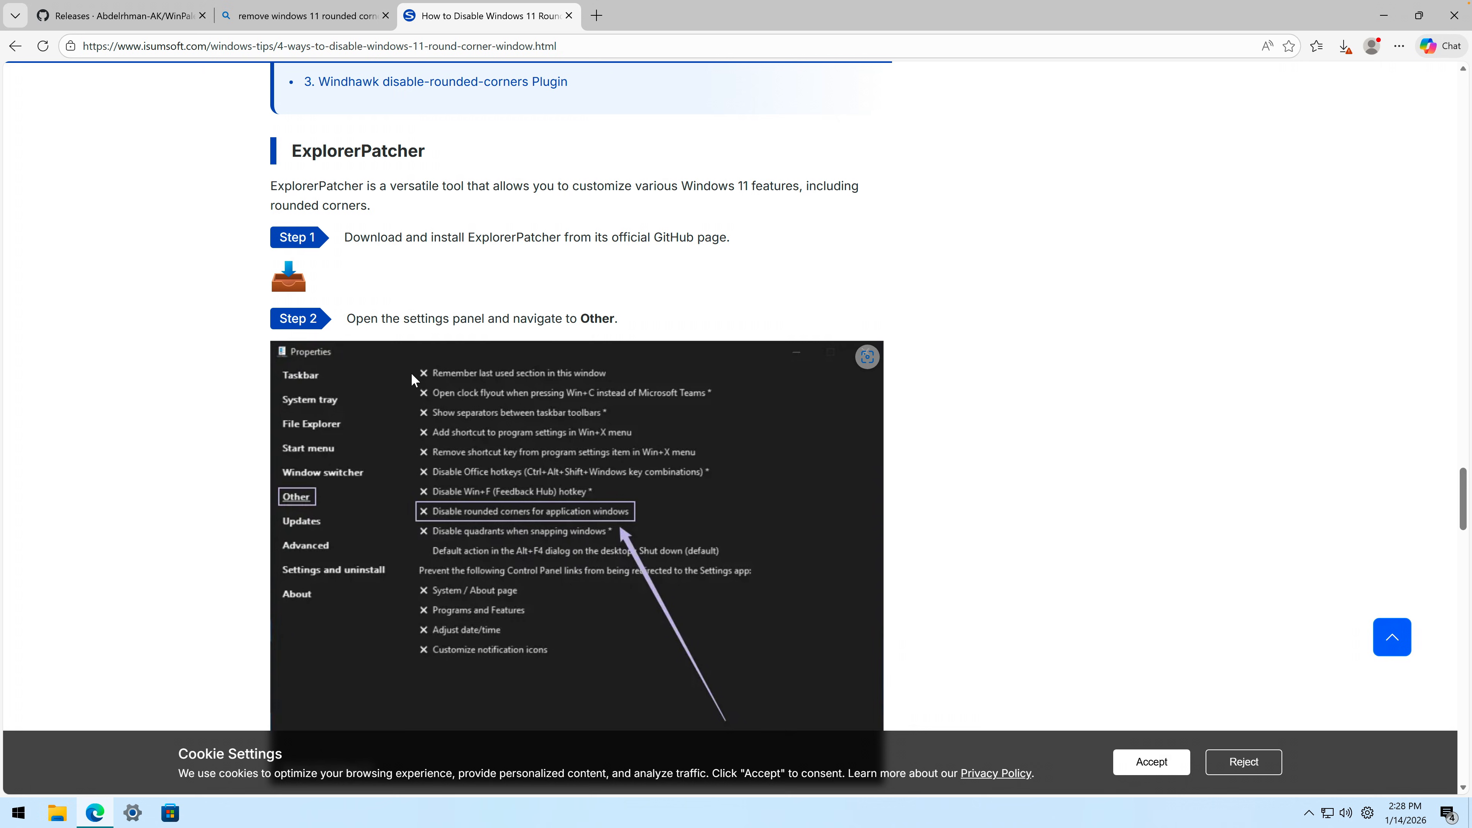
pyautogui.moveTo(318, 721)
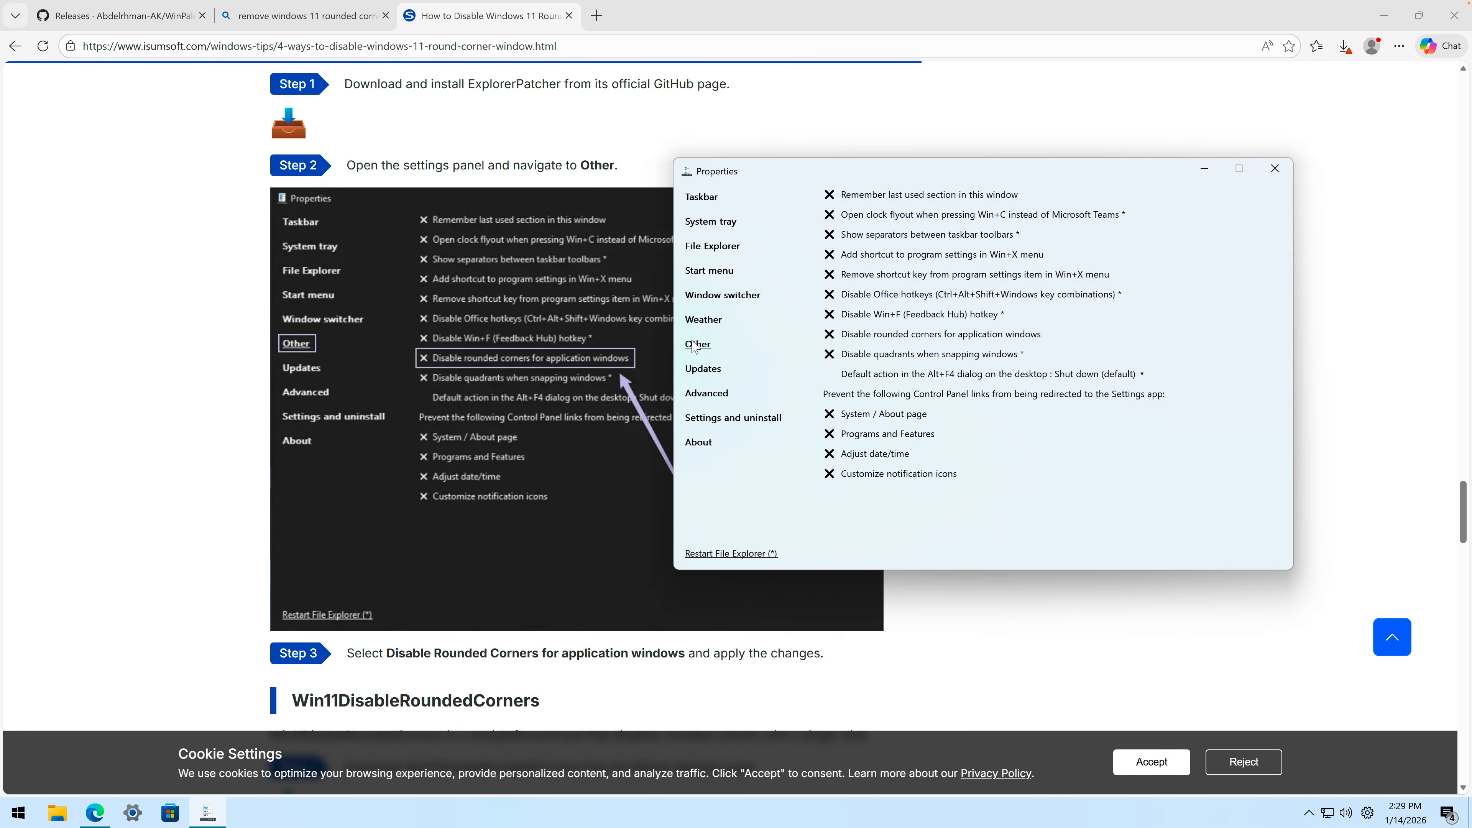
pyautogui.moveTo(964, 339)
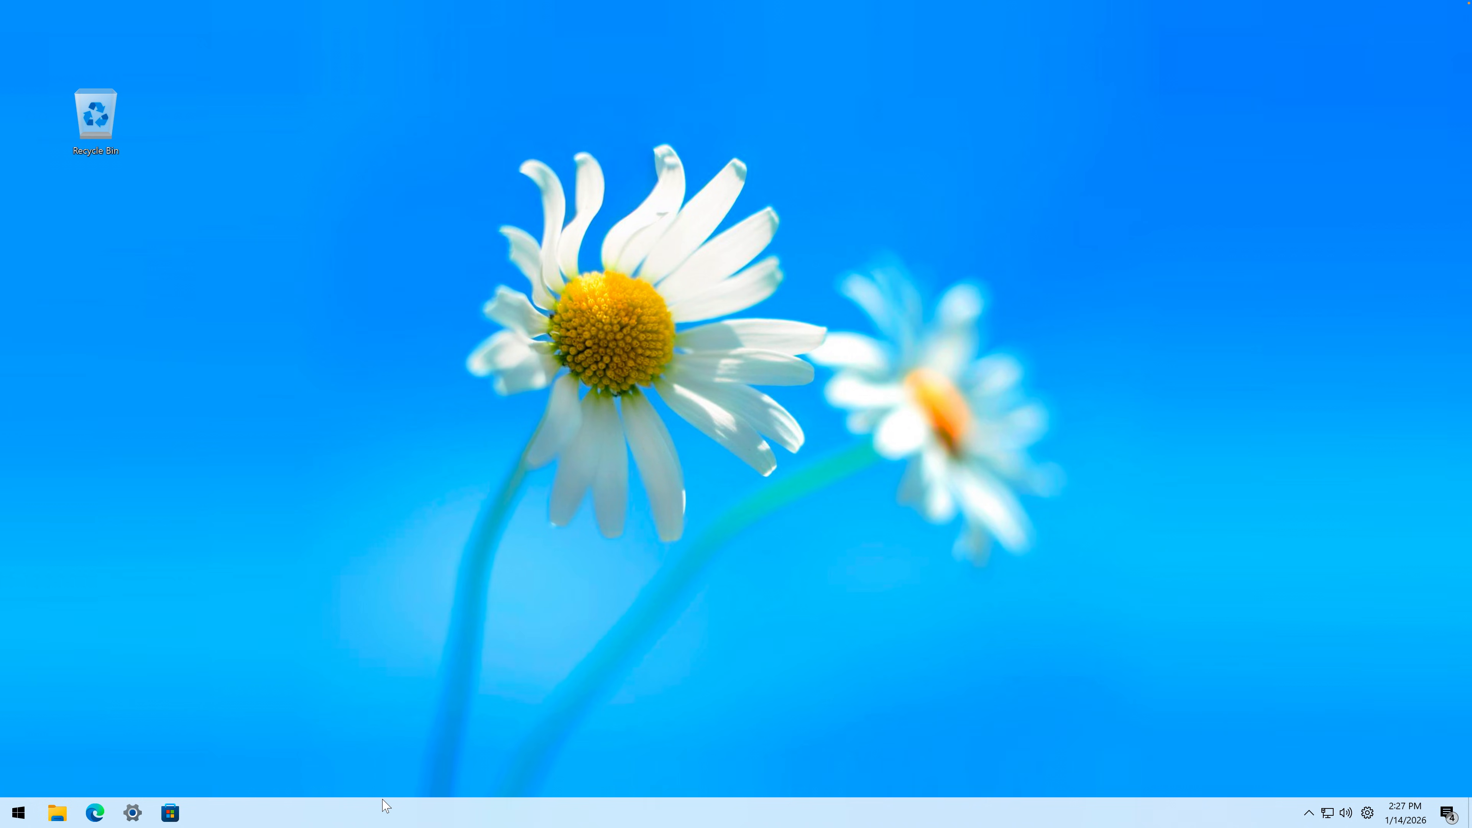
pyautogui.moveTo(259, 510)
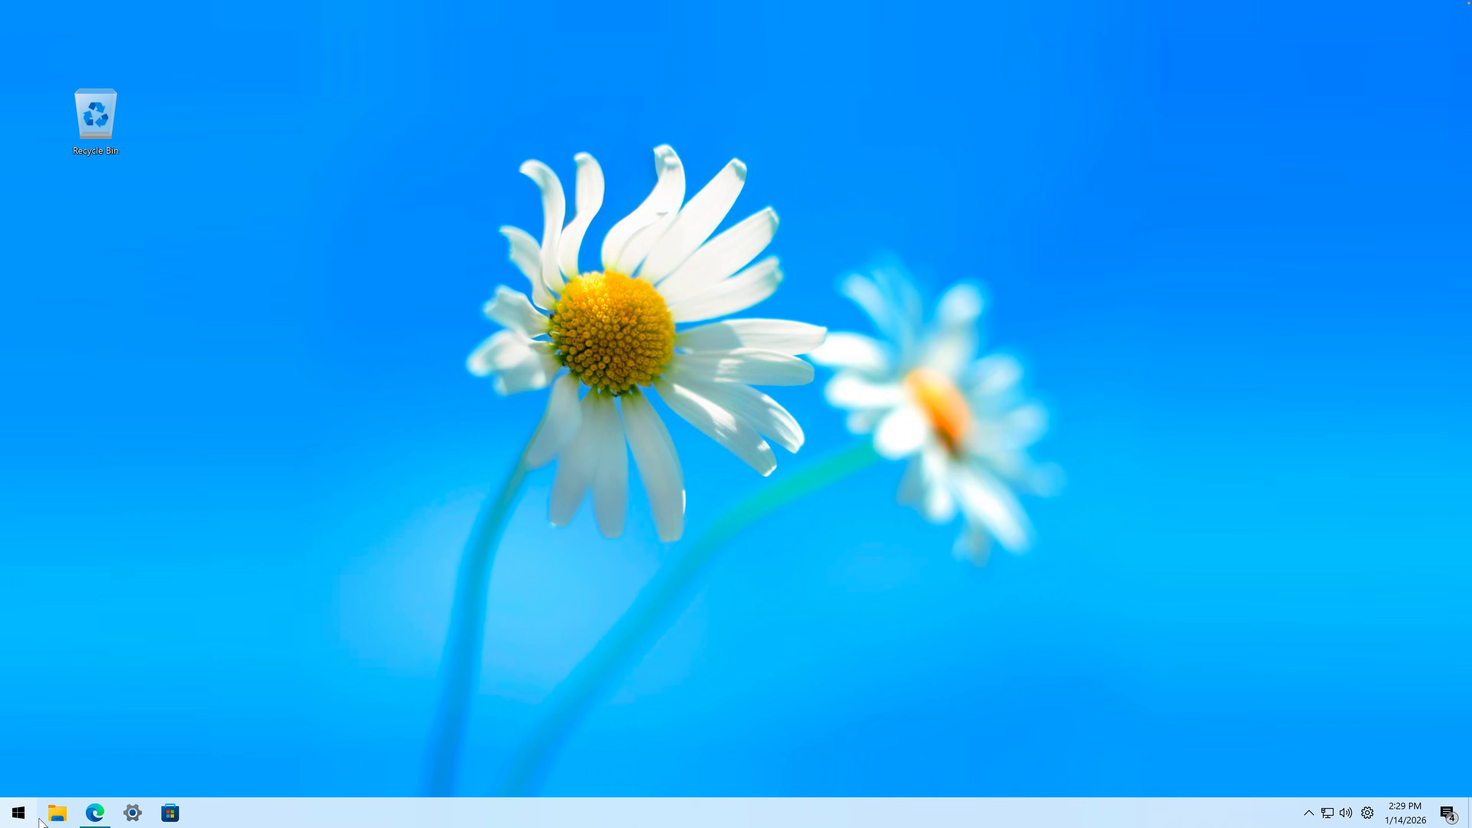
# Step: Launch WinPaletter, allow UAC, pass the welcome page and accept the license
pyautogui.click(58, 812)
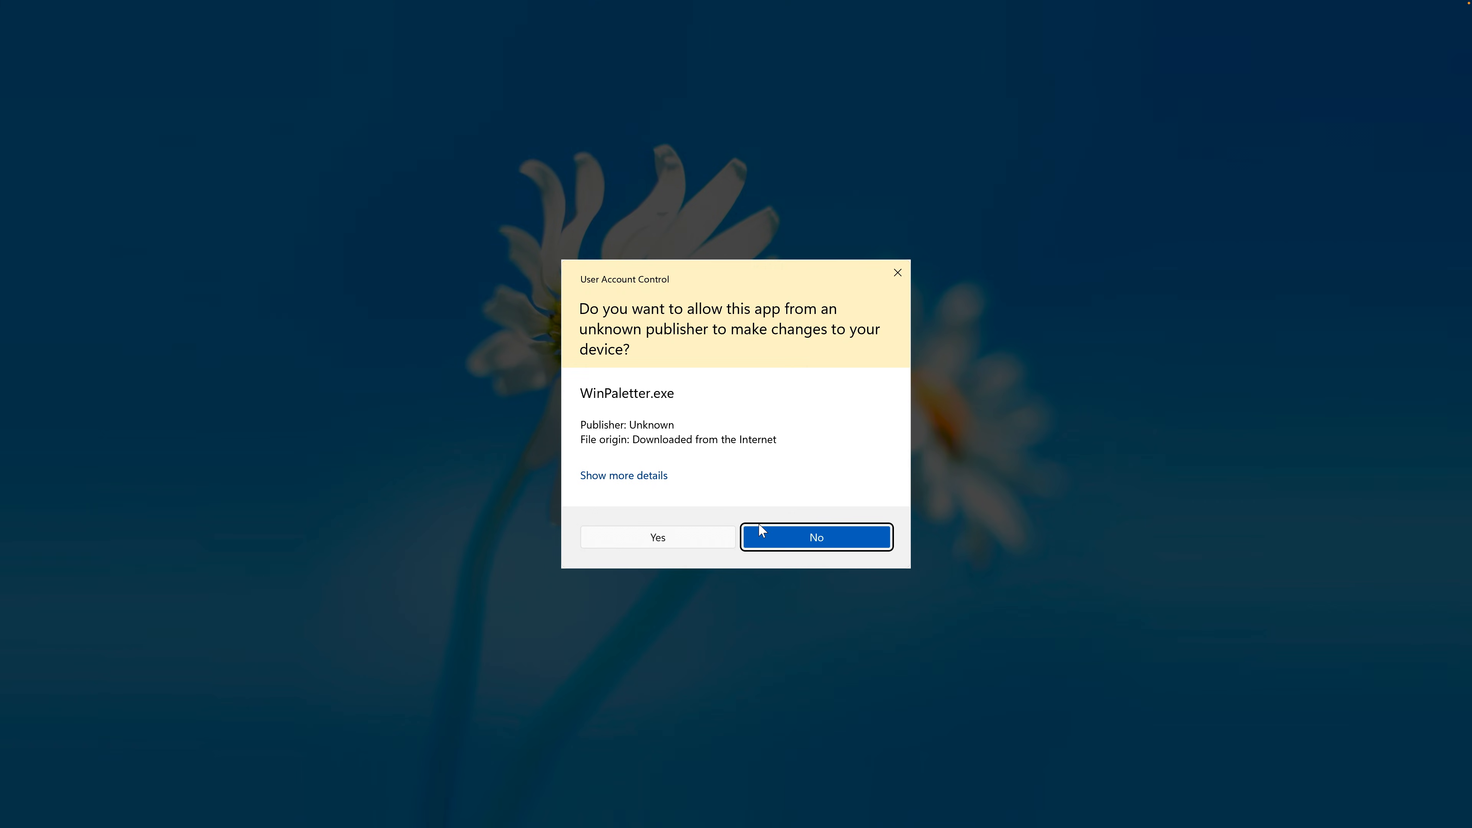
pyautogui.click(656, 537)
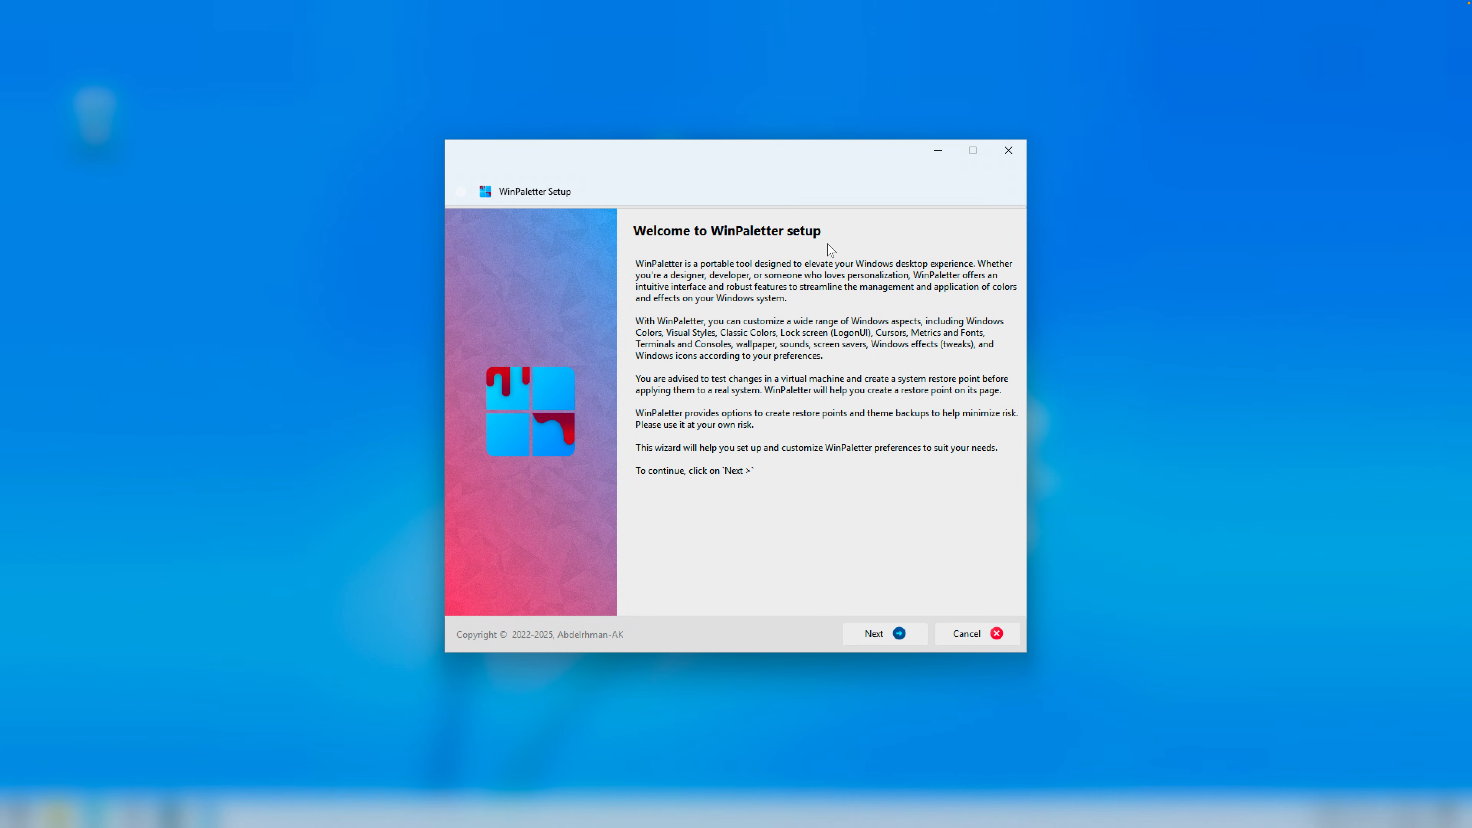
pyautogui.click(878, 633)
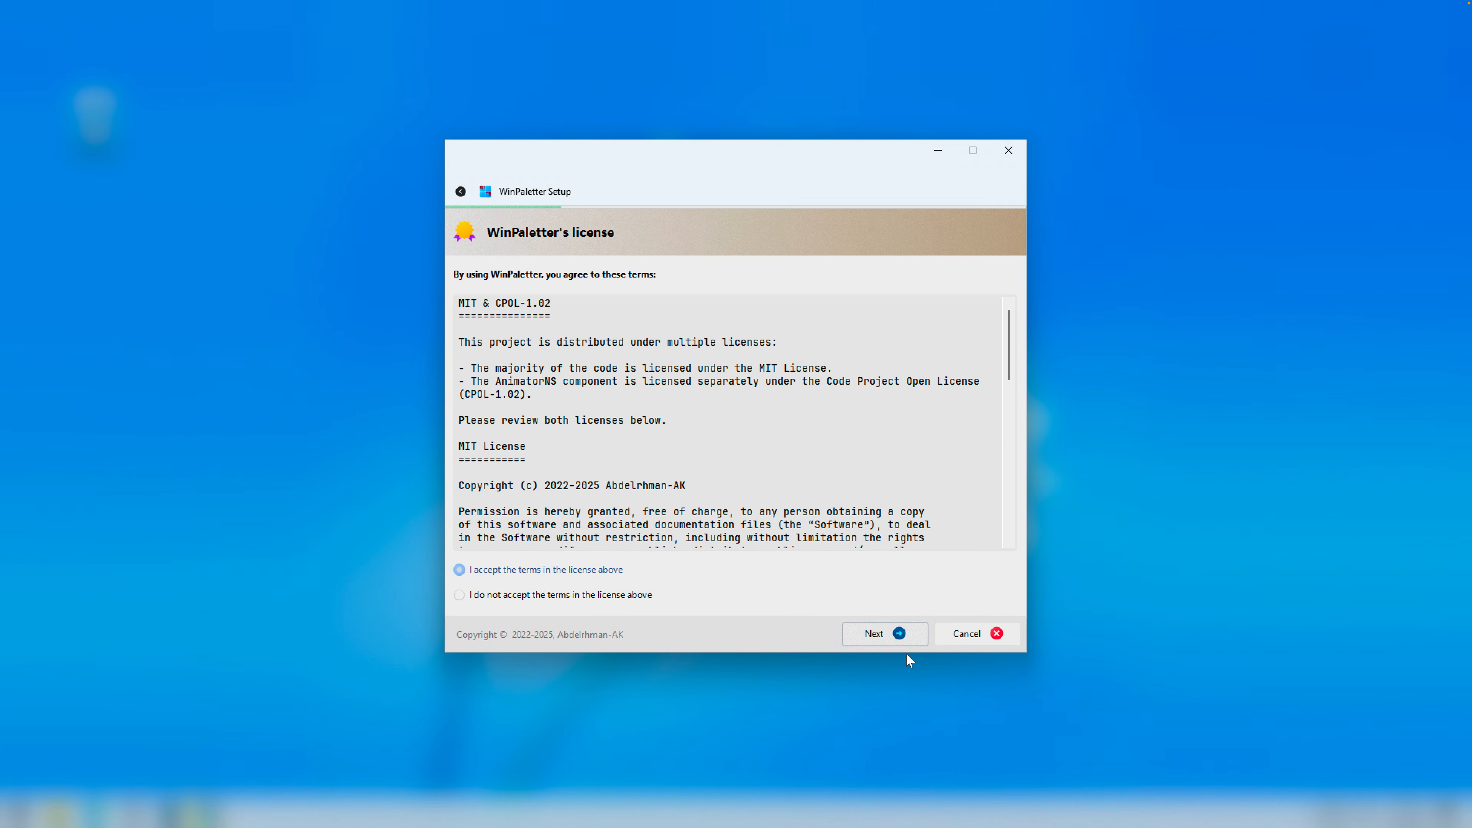
pyautogui.click(879, 633)
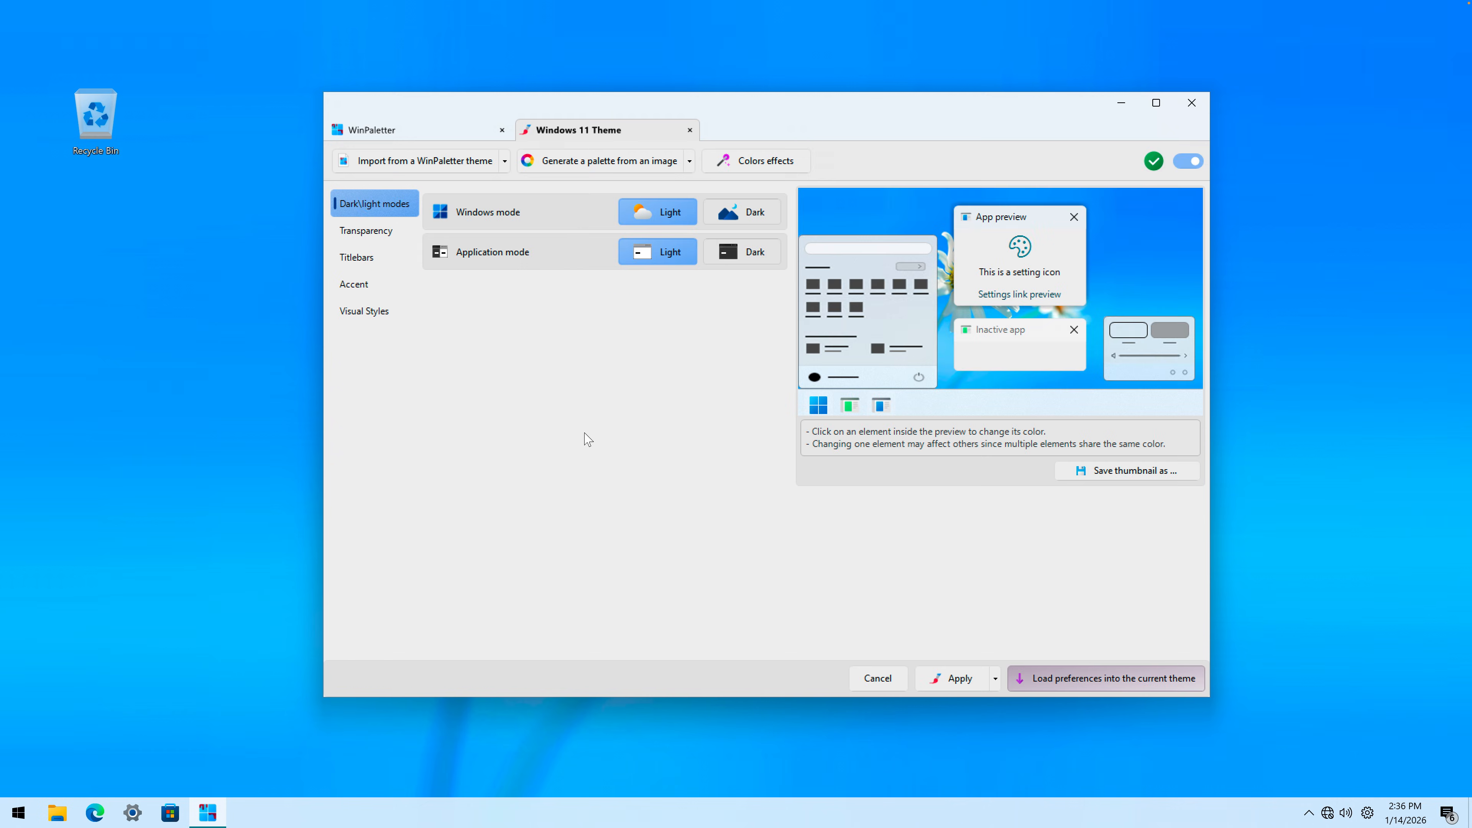
pyautogui.moveTo(487, 147)
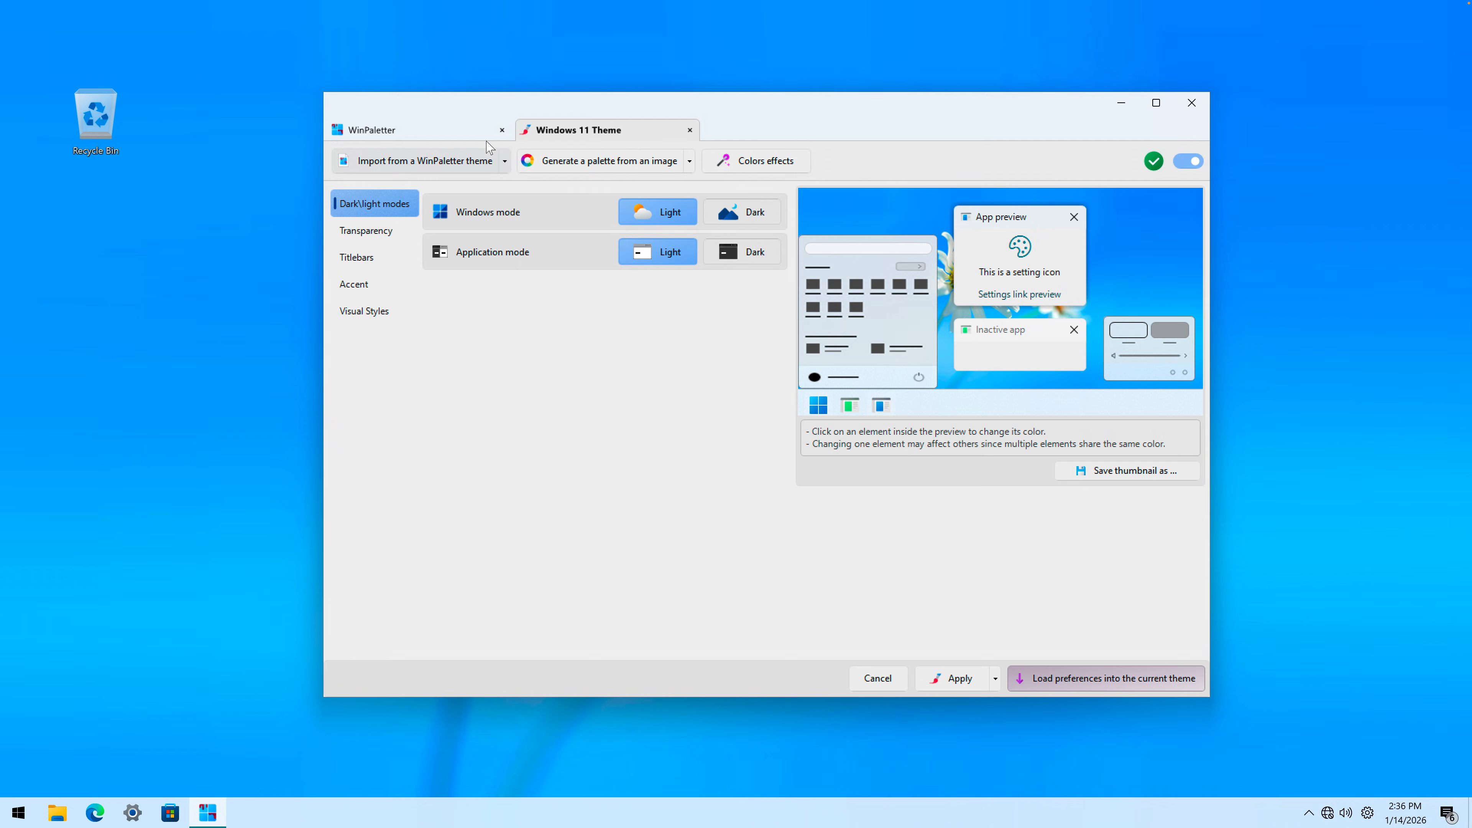
# Step: Copy the yellow #F6C34A code from the notes and set it as the titlebar colour
pyautogui.click(364, 230)
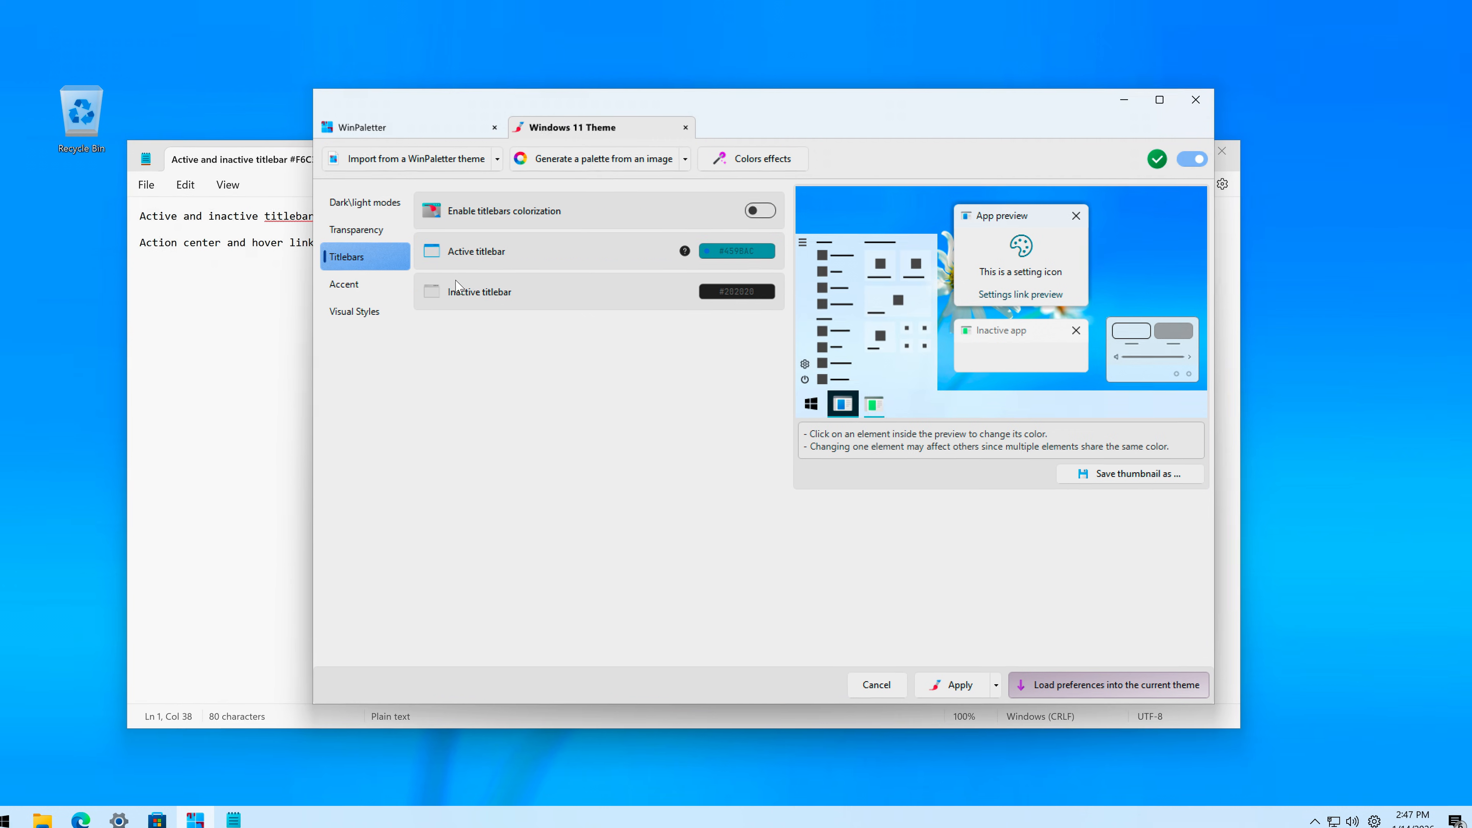
pyautogui.click(760, 210)
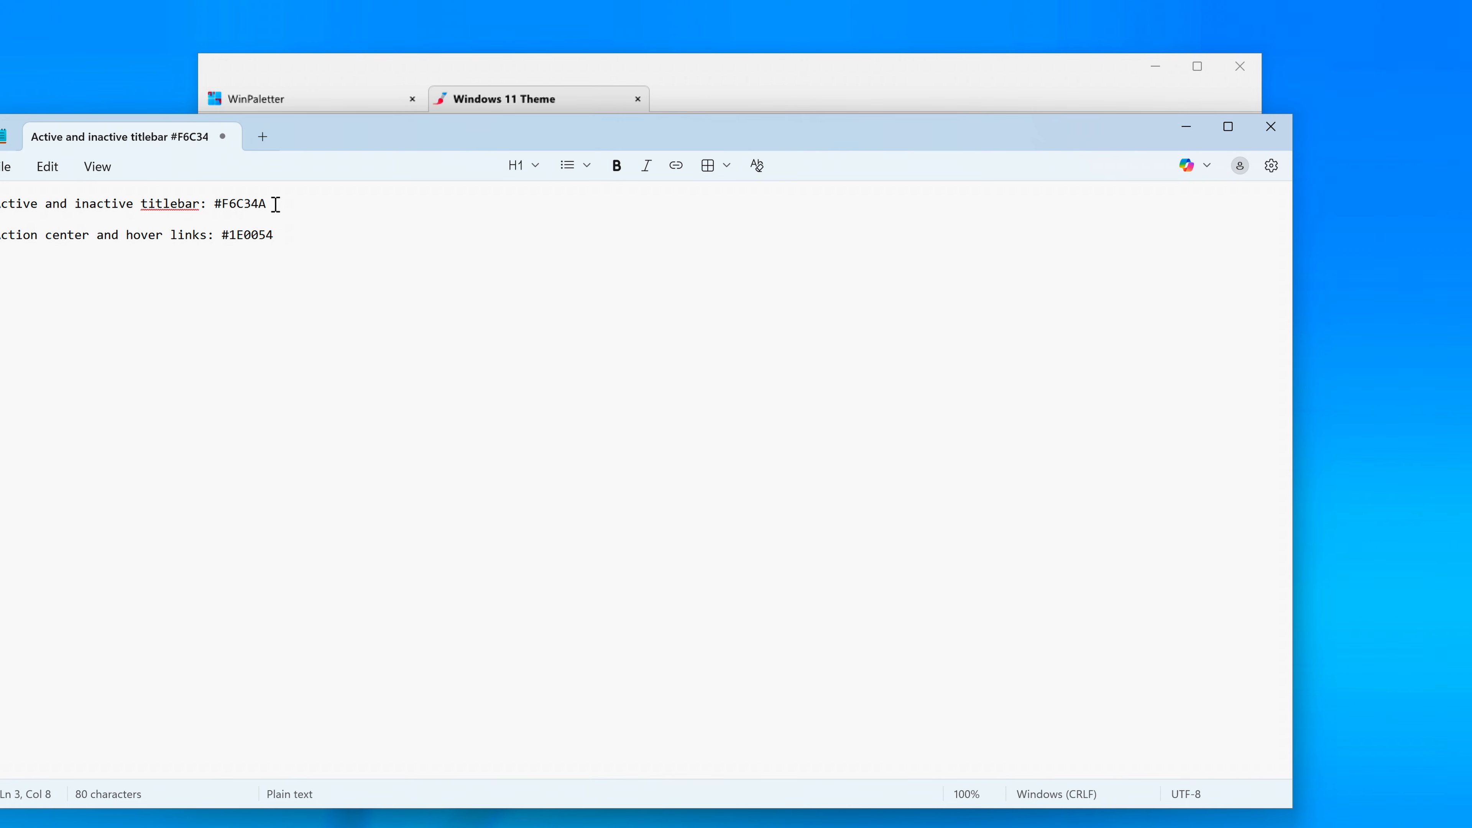
pyautogui.moveTo(214, 204); pyautogui.dragTo(266, 204)
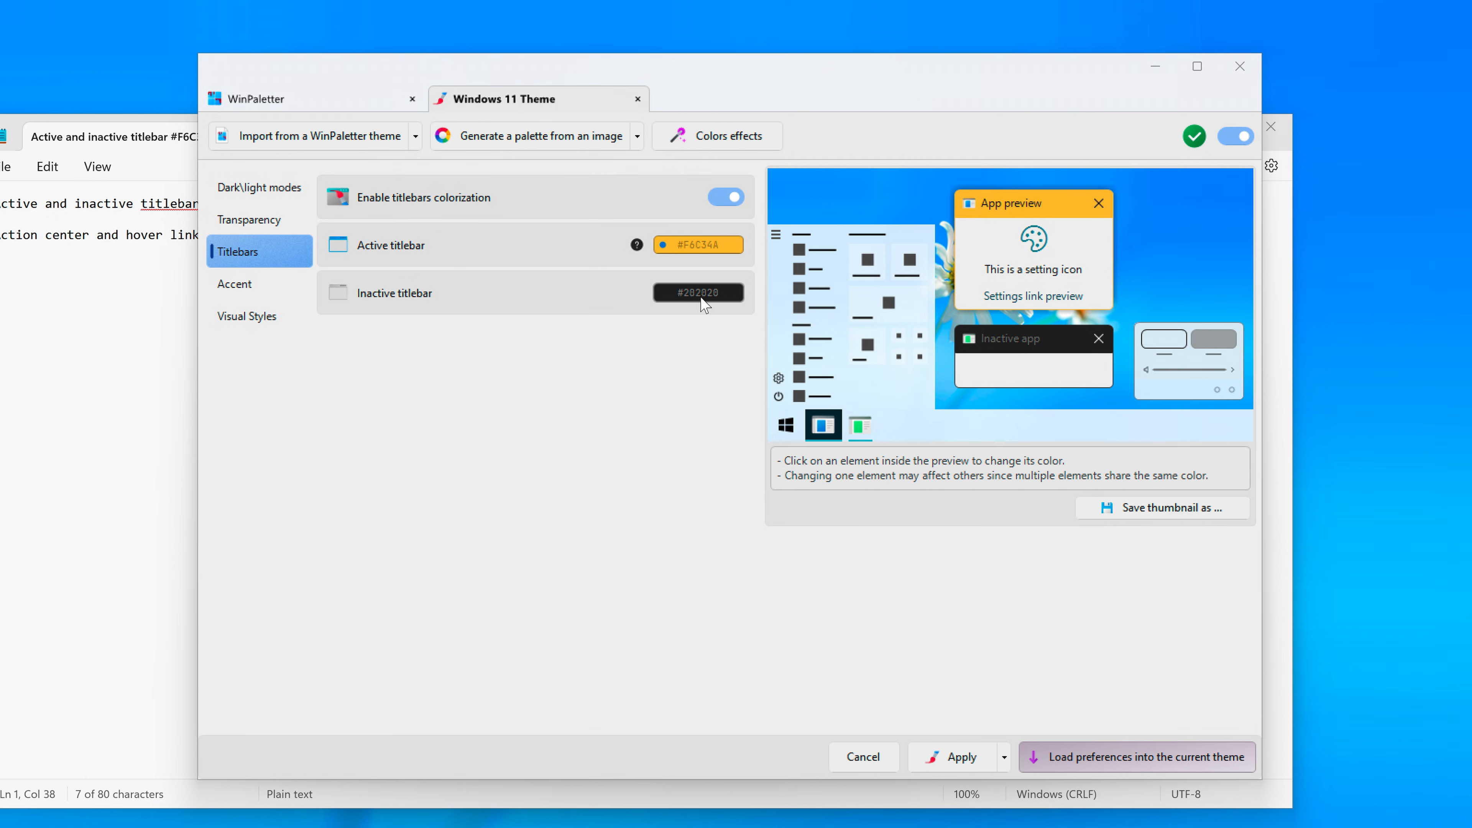
pyautogui.click(699, 292)
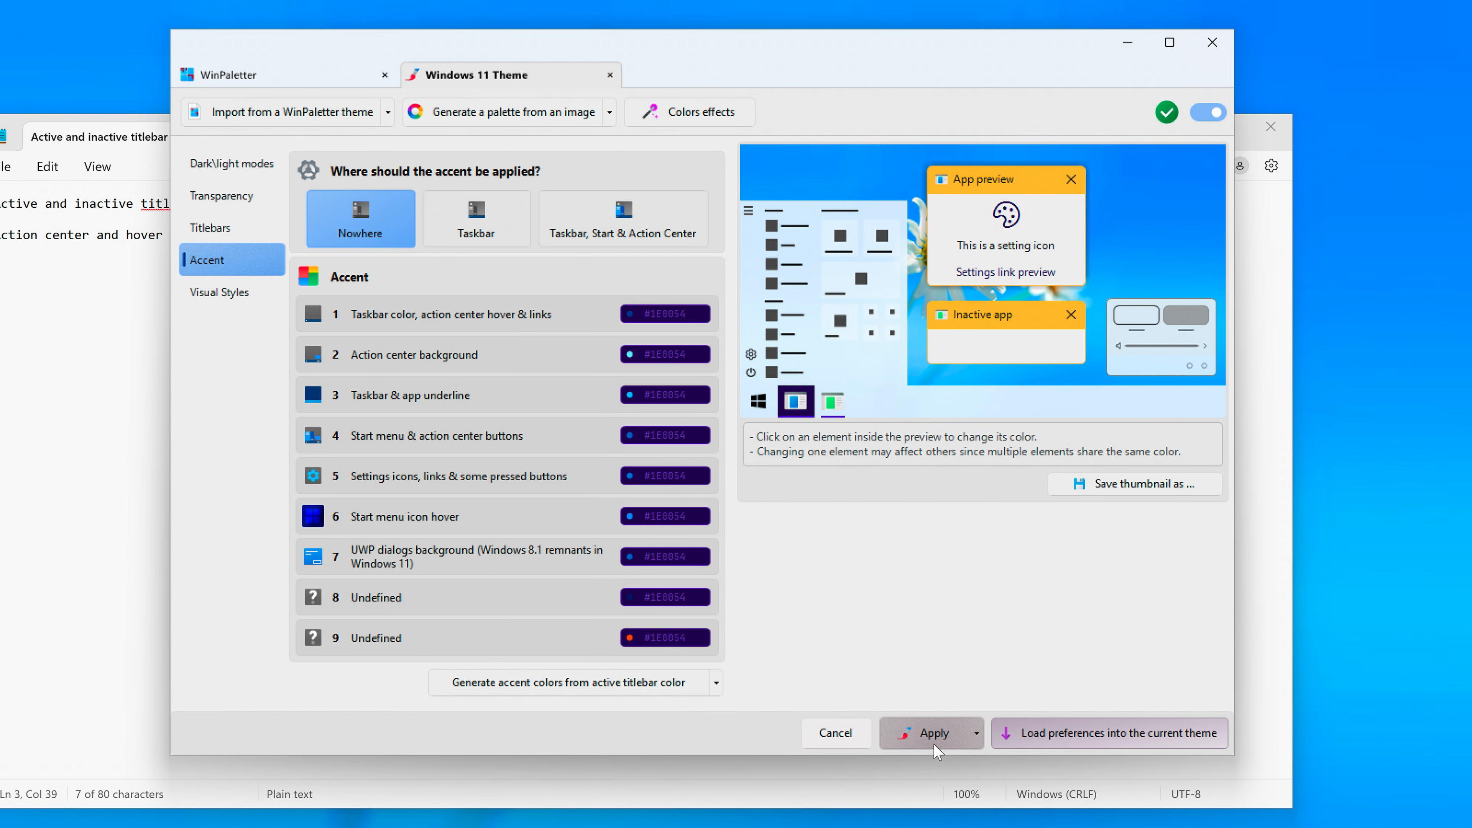
# Step: Apply the colours, set Windows mode to Dark and view the purple taskbar with Start tiles
pyautogui.click(623, 218)
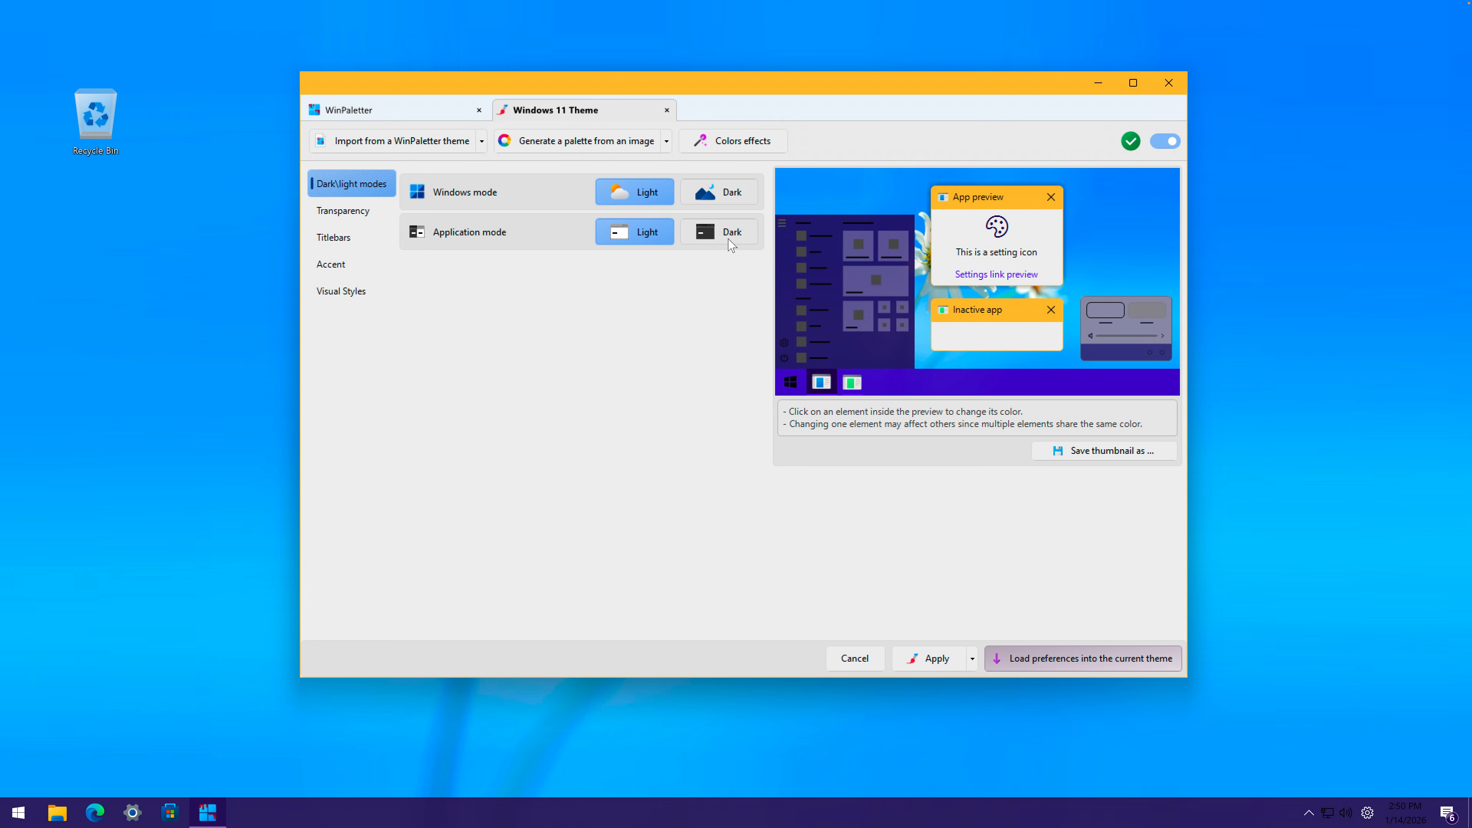
pyautogui.click(718, 192)
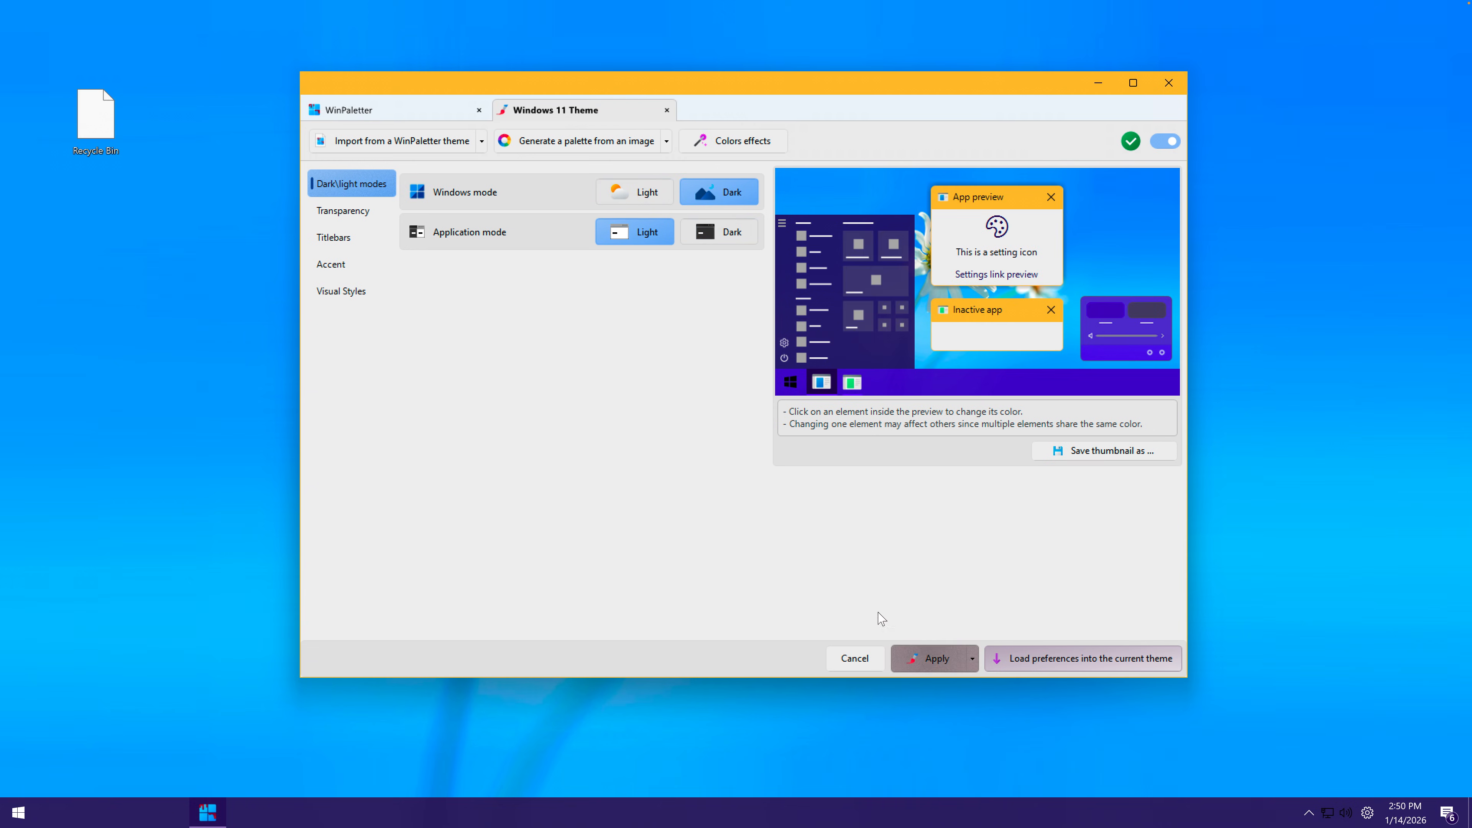
pyautogui.click(16, 811)
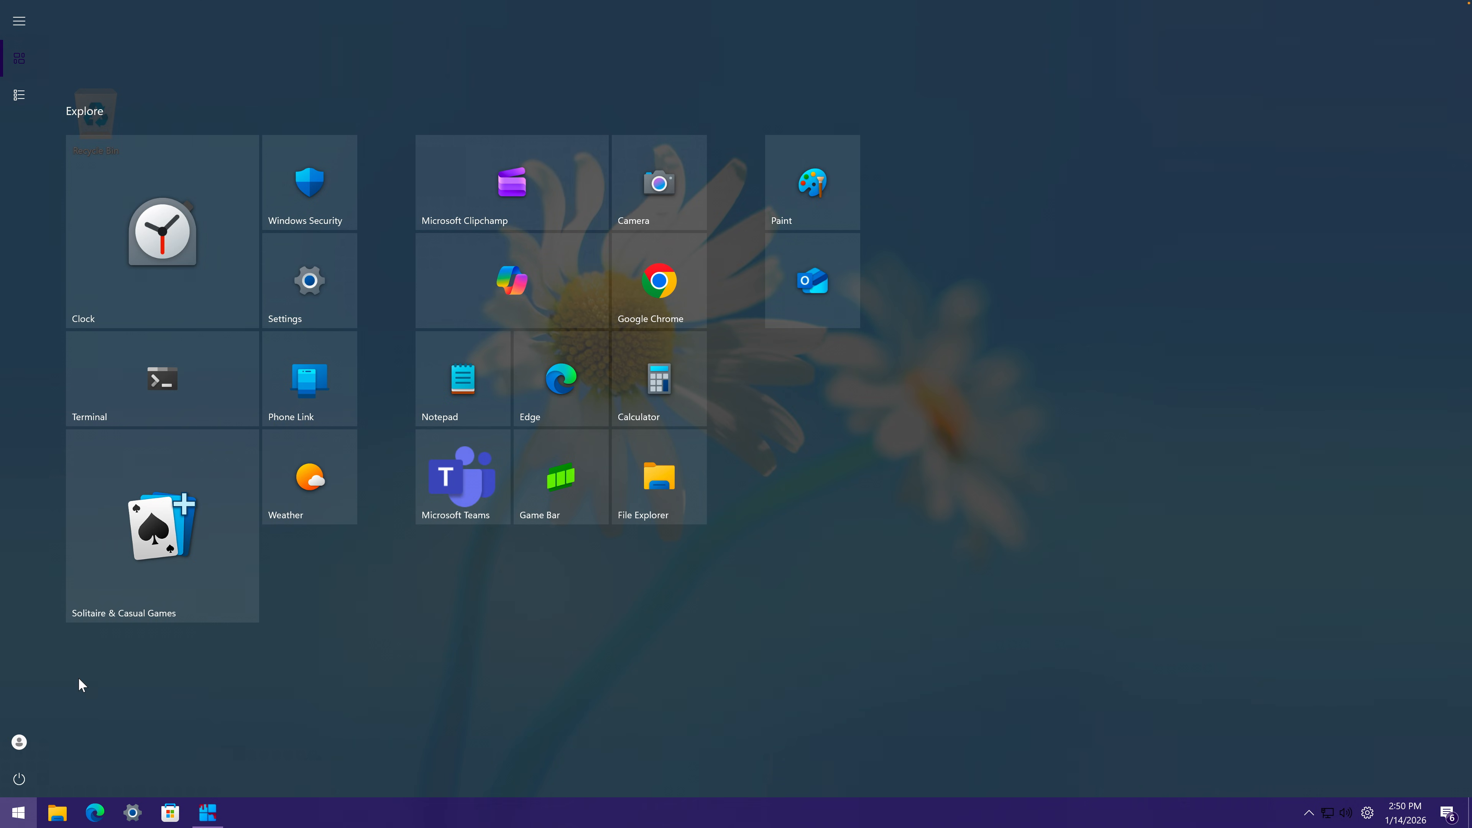
pyautogui.moveTo(103, 741)
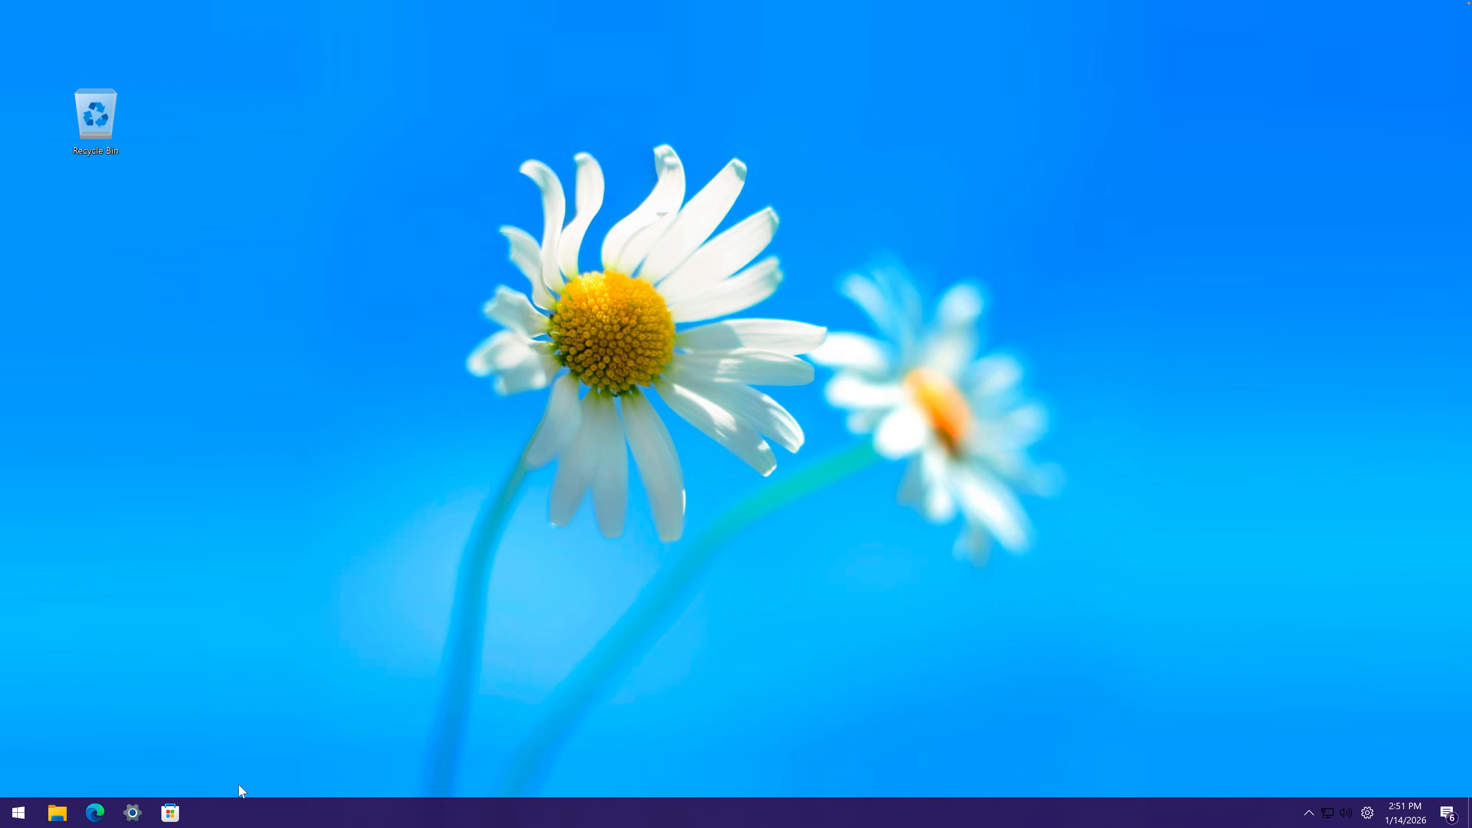
pyautogui.moveTo(298, 280)
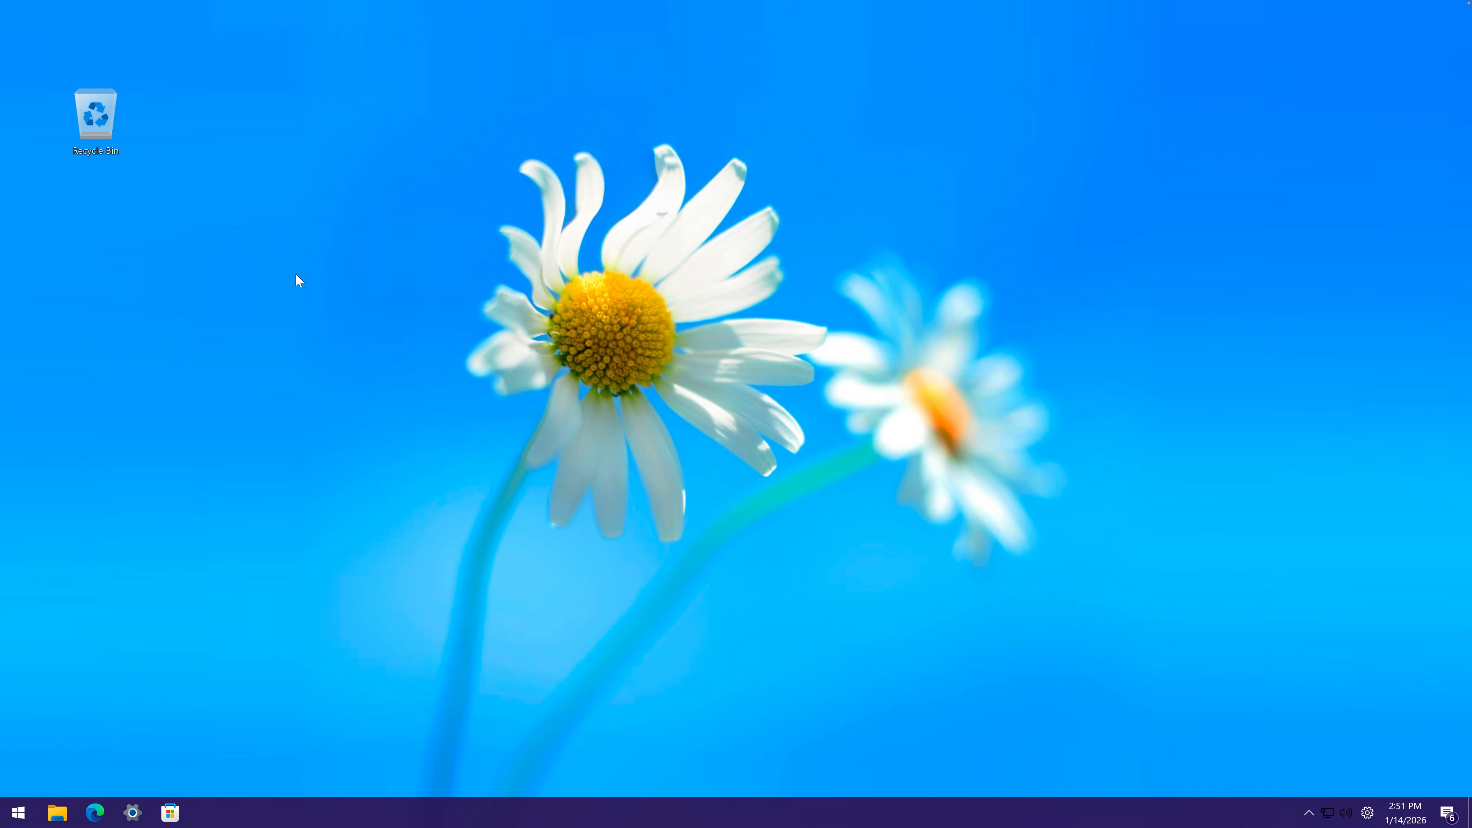
pyautogui.moveTo(365, 676)
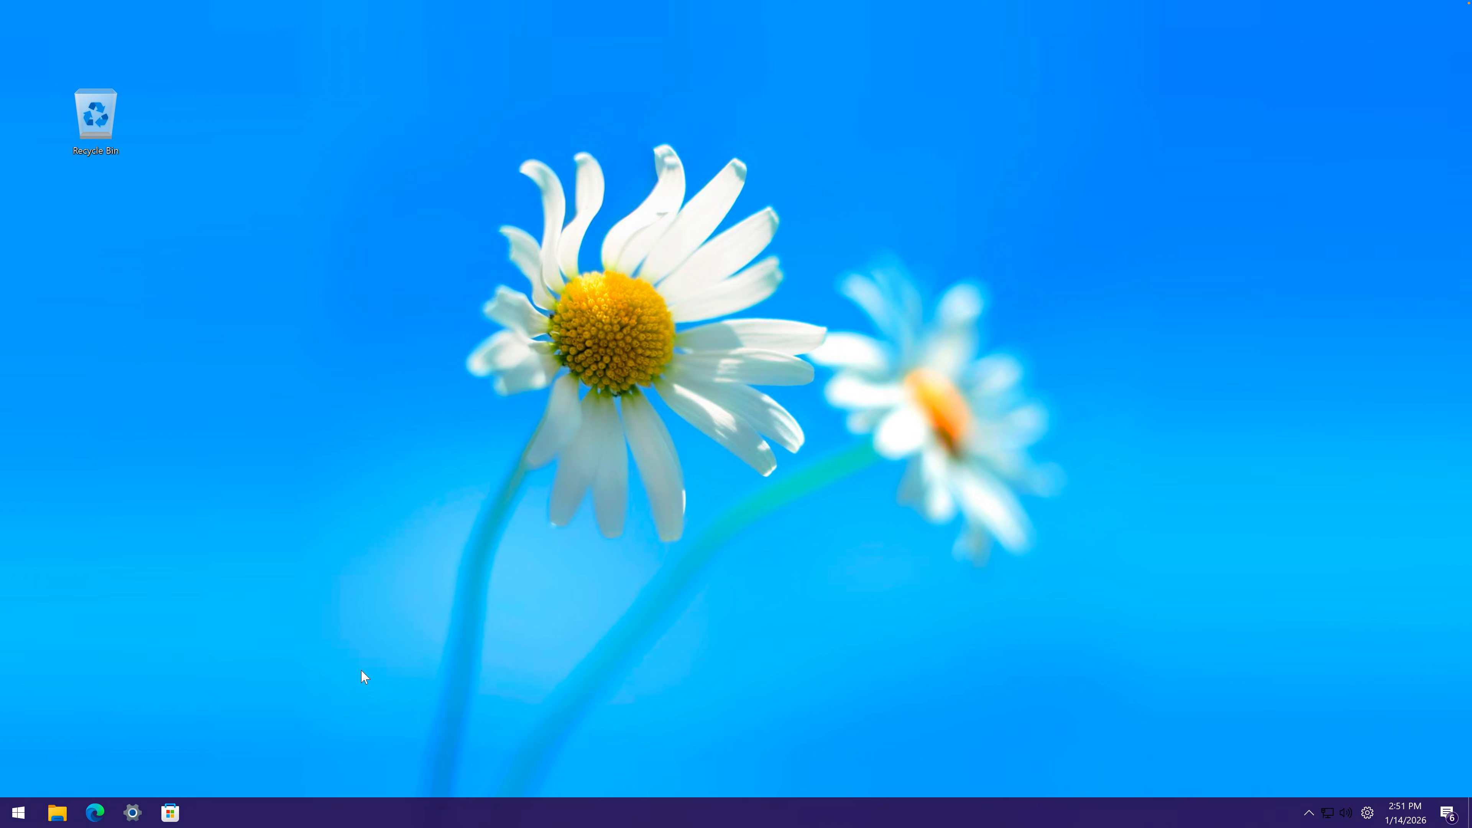
# Step: Select the Win8 style in WindowBlinds 11 and close its configuration window
pyautogui.click(17, 812)
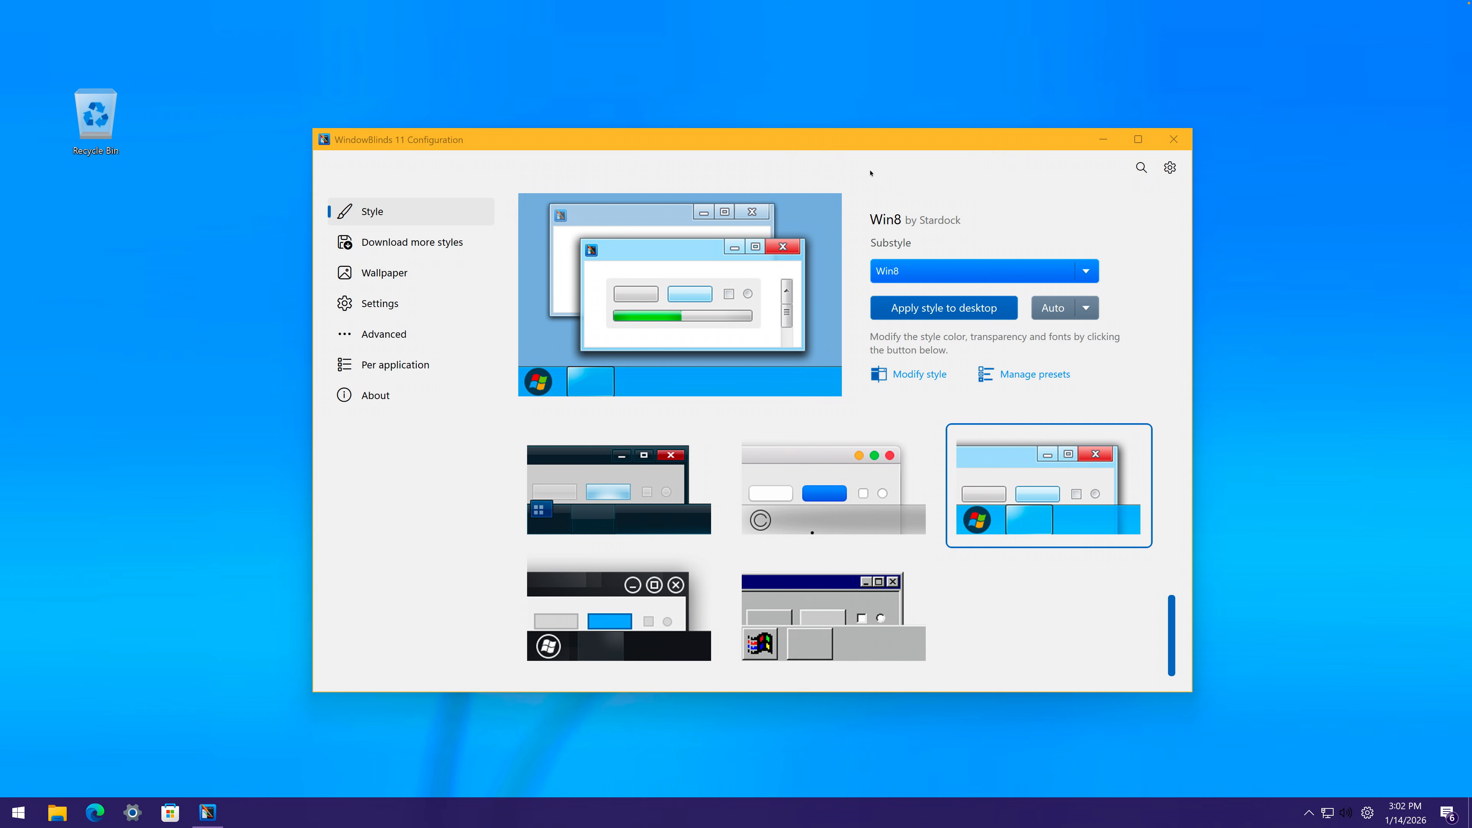
pyautogui.click(943, 307)
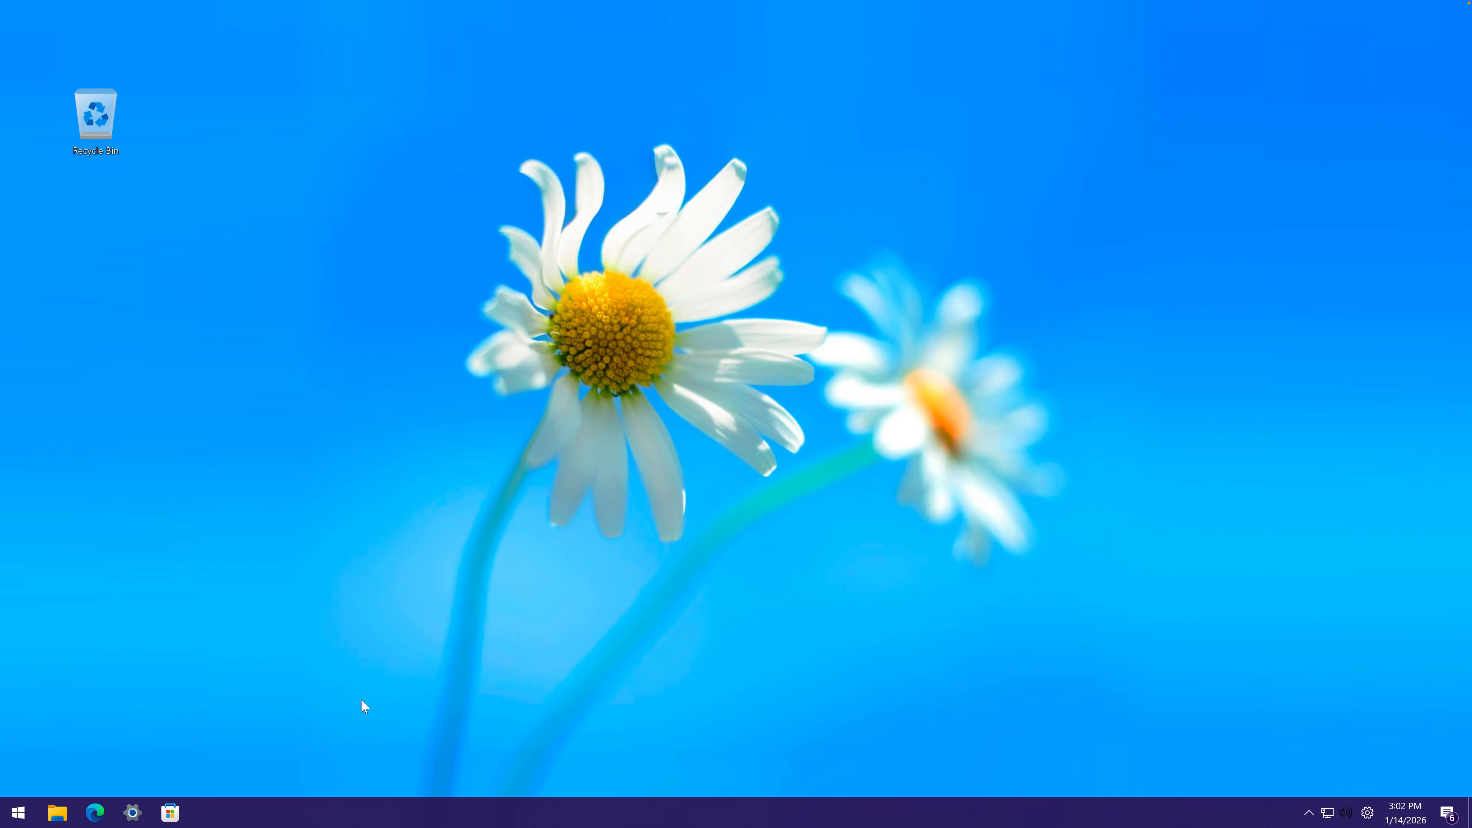
pyautogui.moveTo(95, 812)
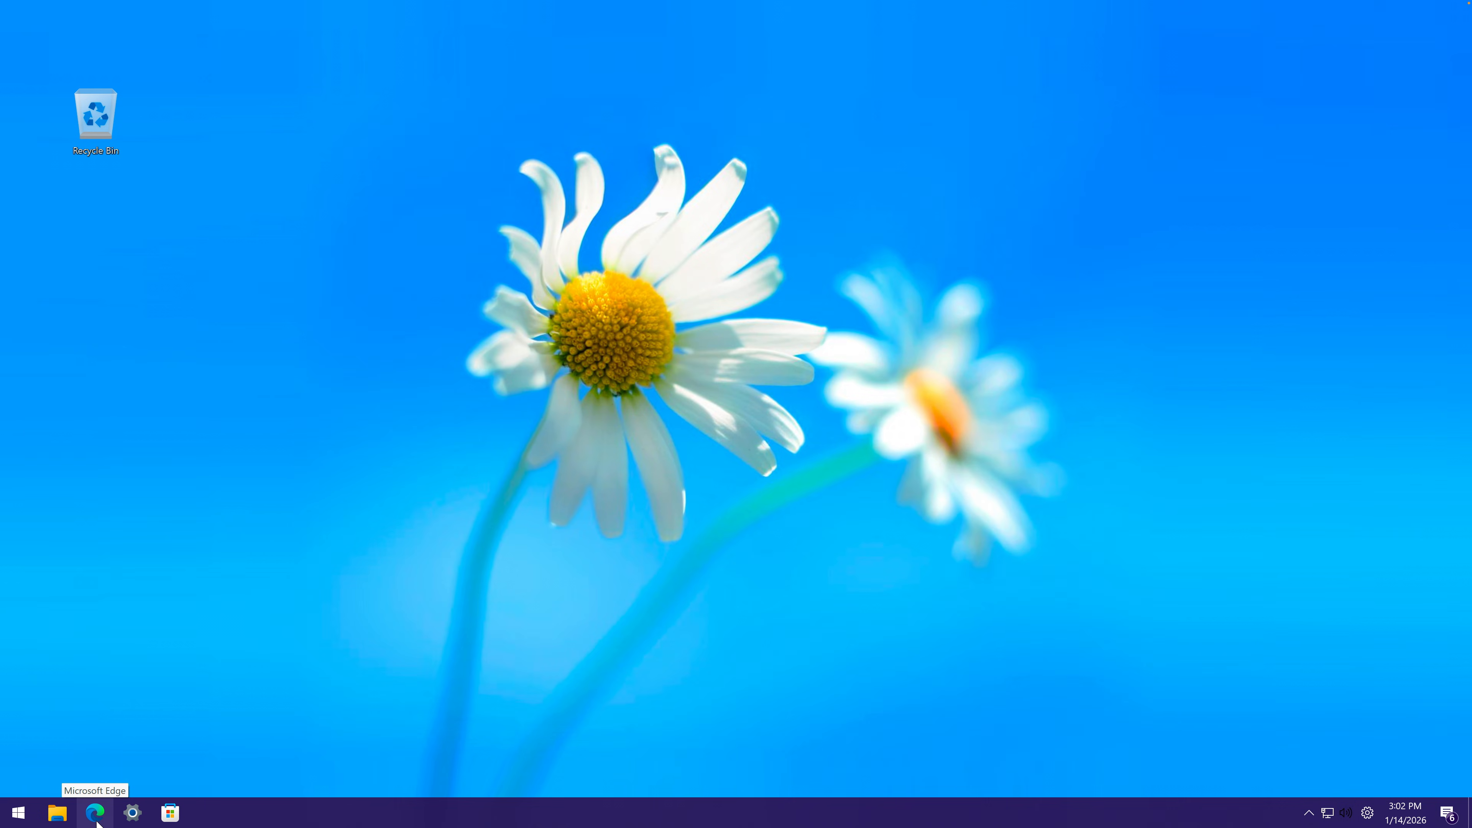
# Step: Open Edge and go to the StartAllBack download page from the search results
pyautogui.click(95, 812)
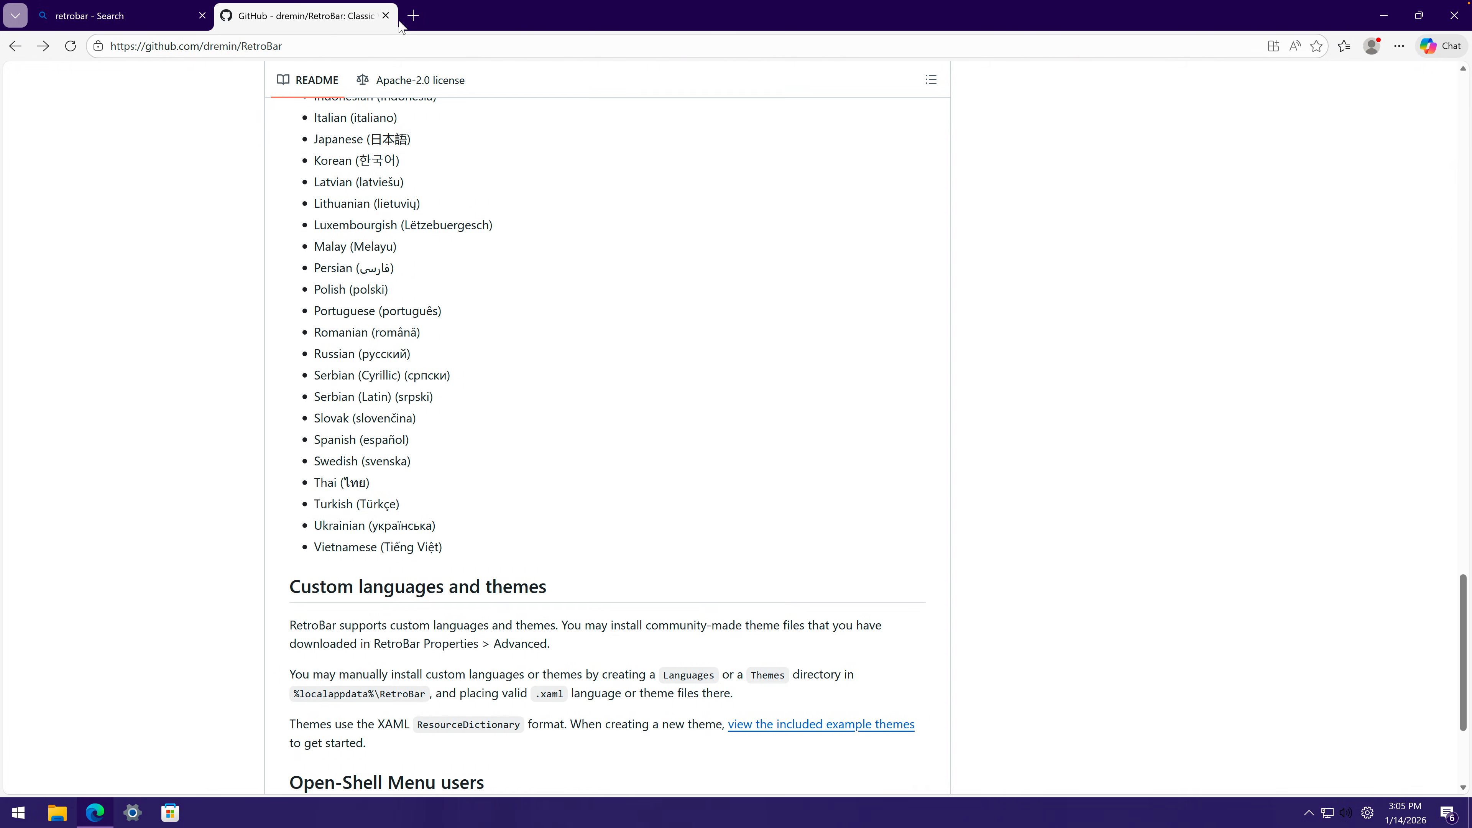
pyautogui.click(113, 16)
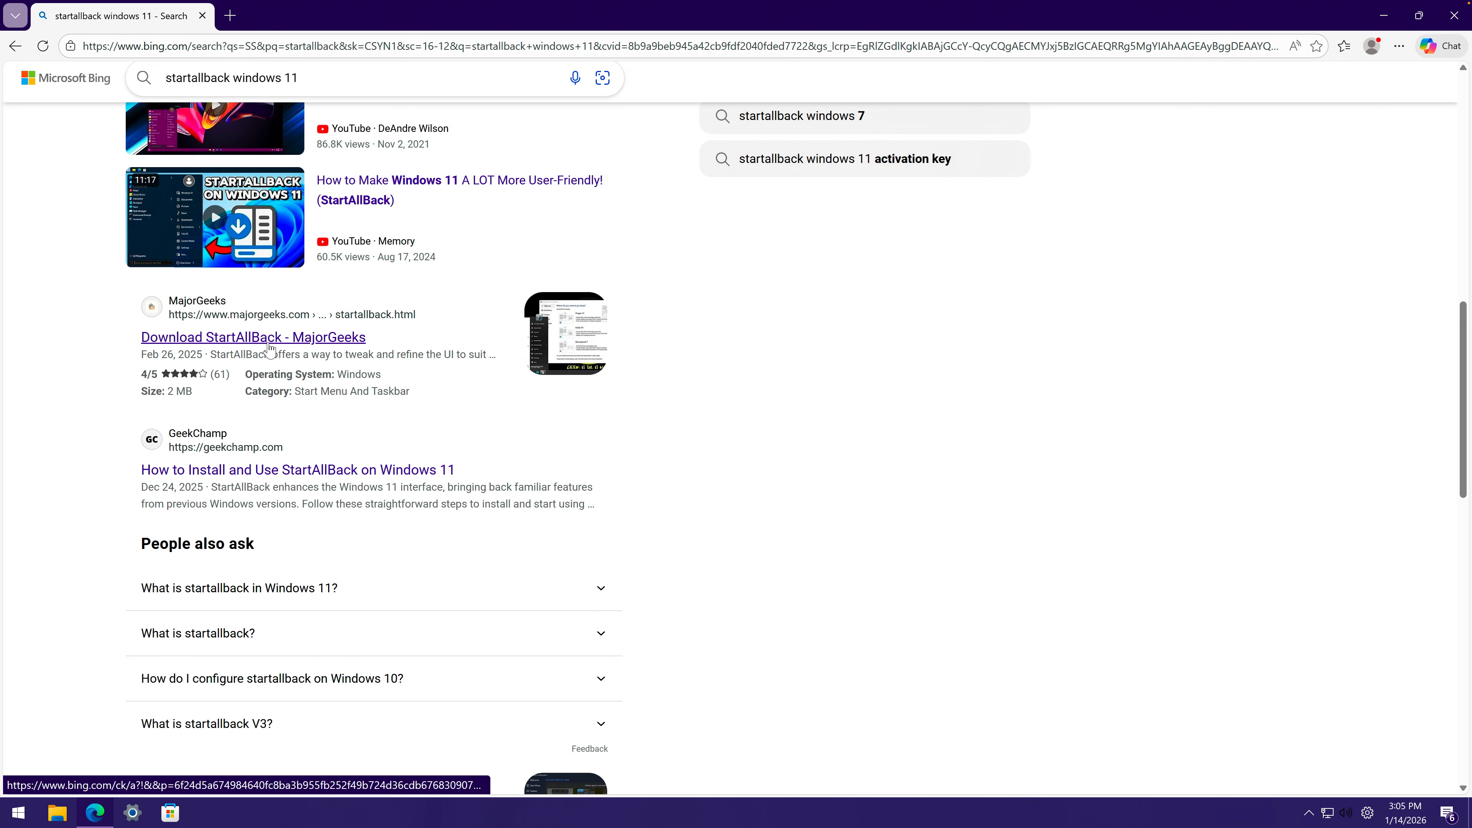
pyautogui.click(252, 337)
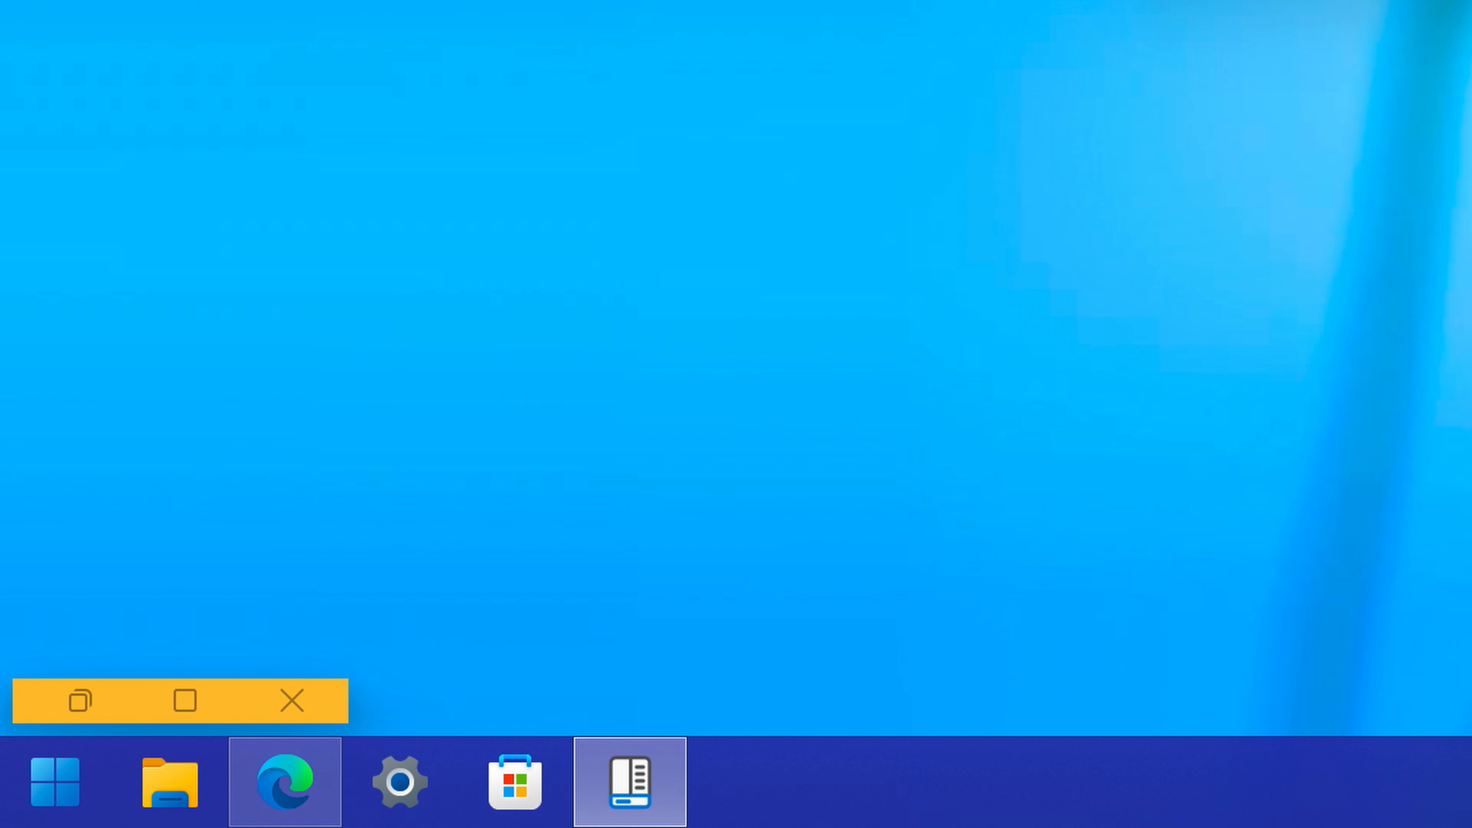
# Step: Bring Edge back up showing Bing results for a Windows 7 recycle bin icon
pyautogui.click(629, 781)
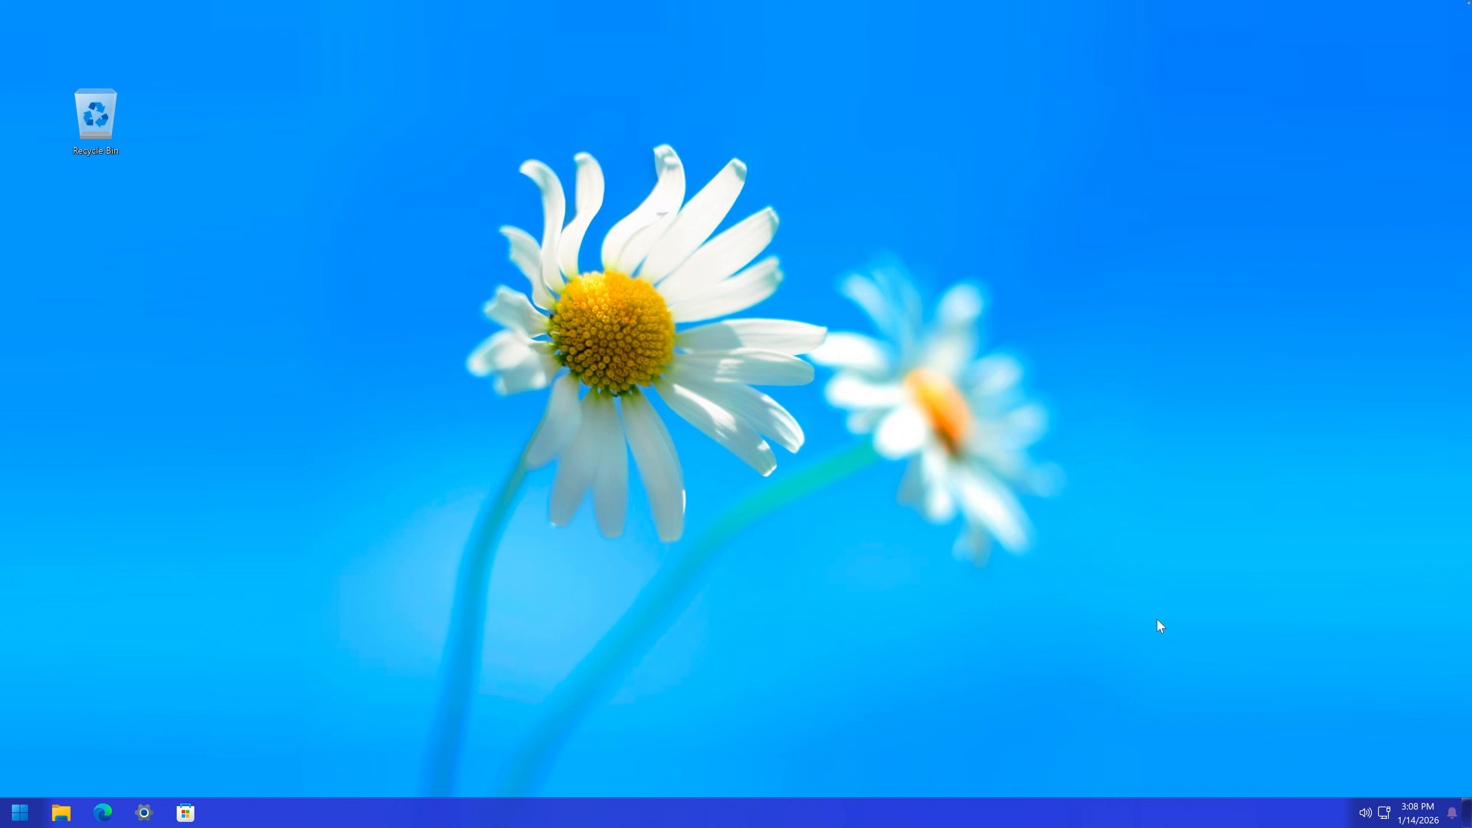
pyautogui.click(102, 812)
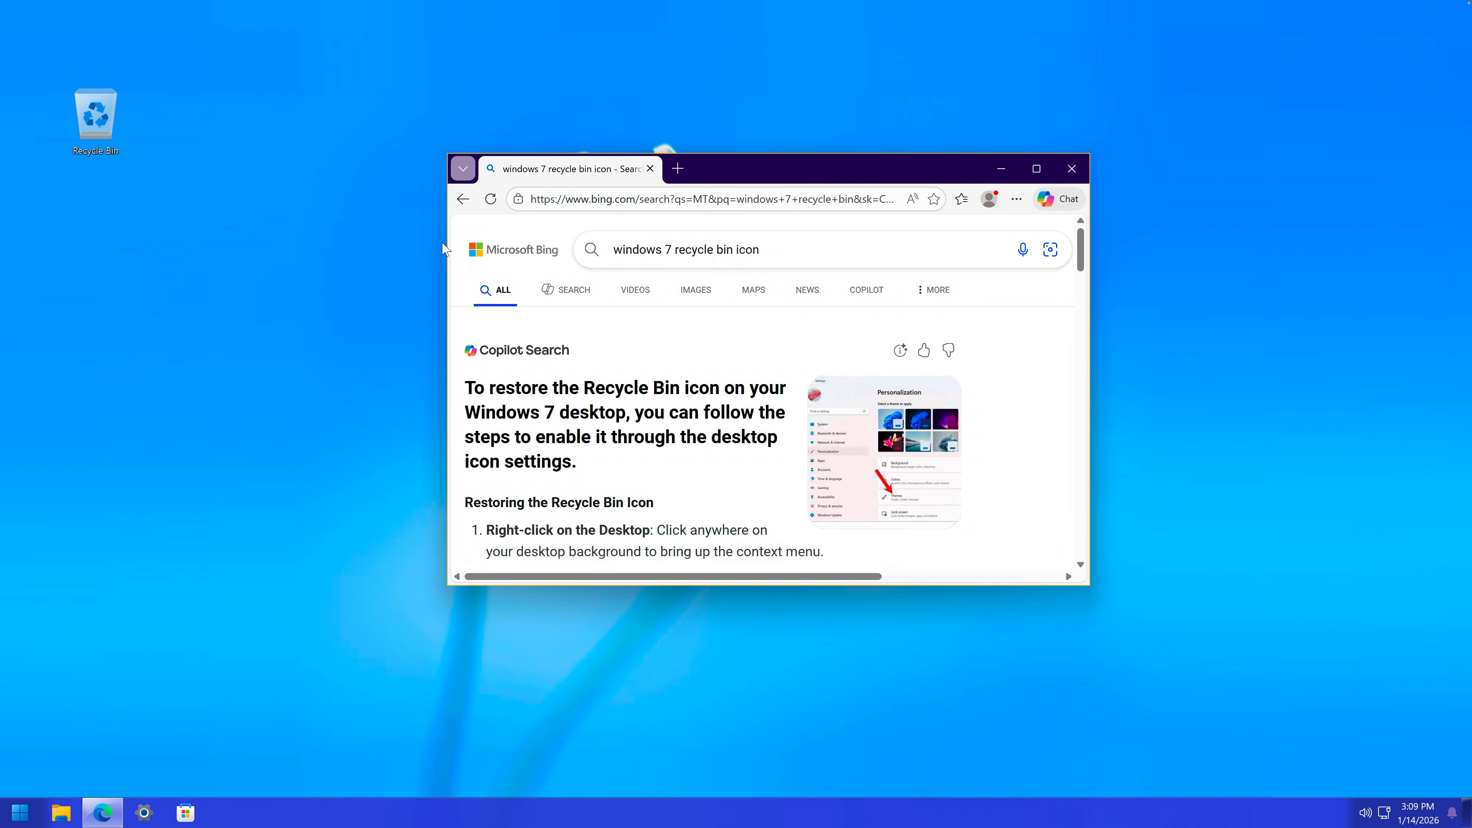
# Step: Pick the Windows 7-style icon for the Recycle Bin in the Change Icon list
pyautogui.scroll(-3)
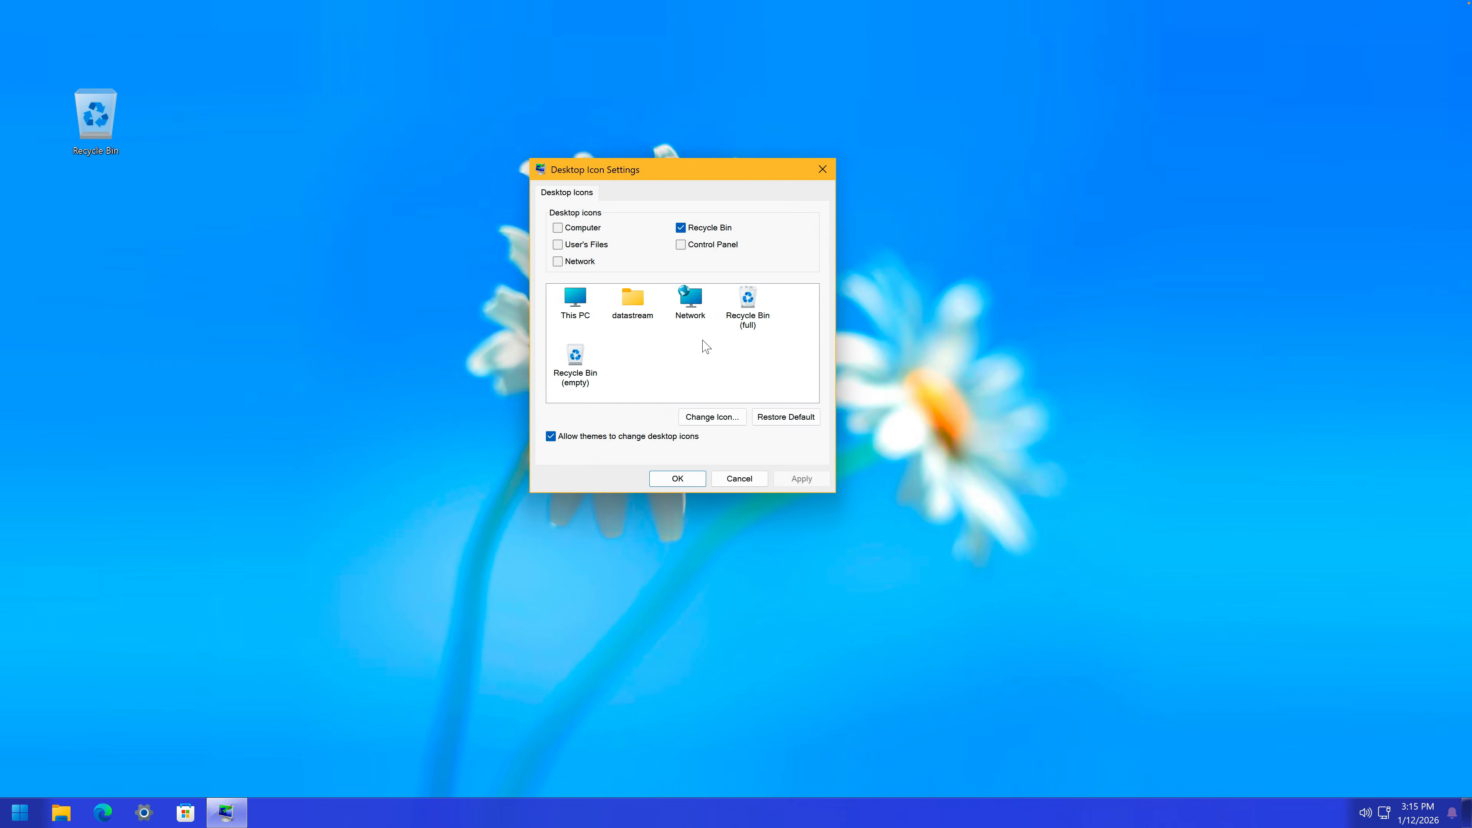
pyautogui.click(711, 416)
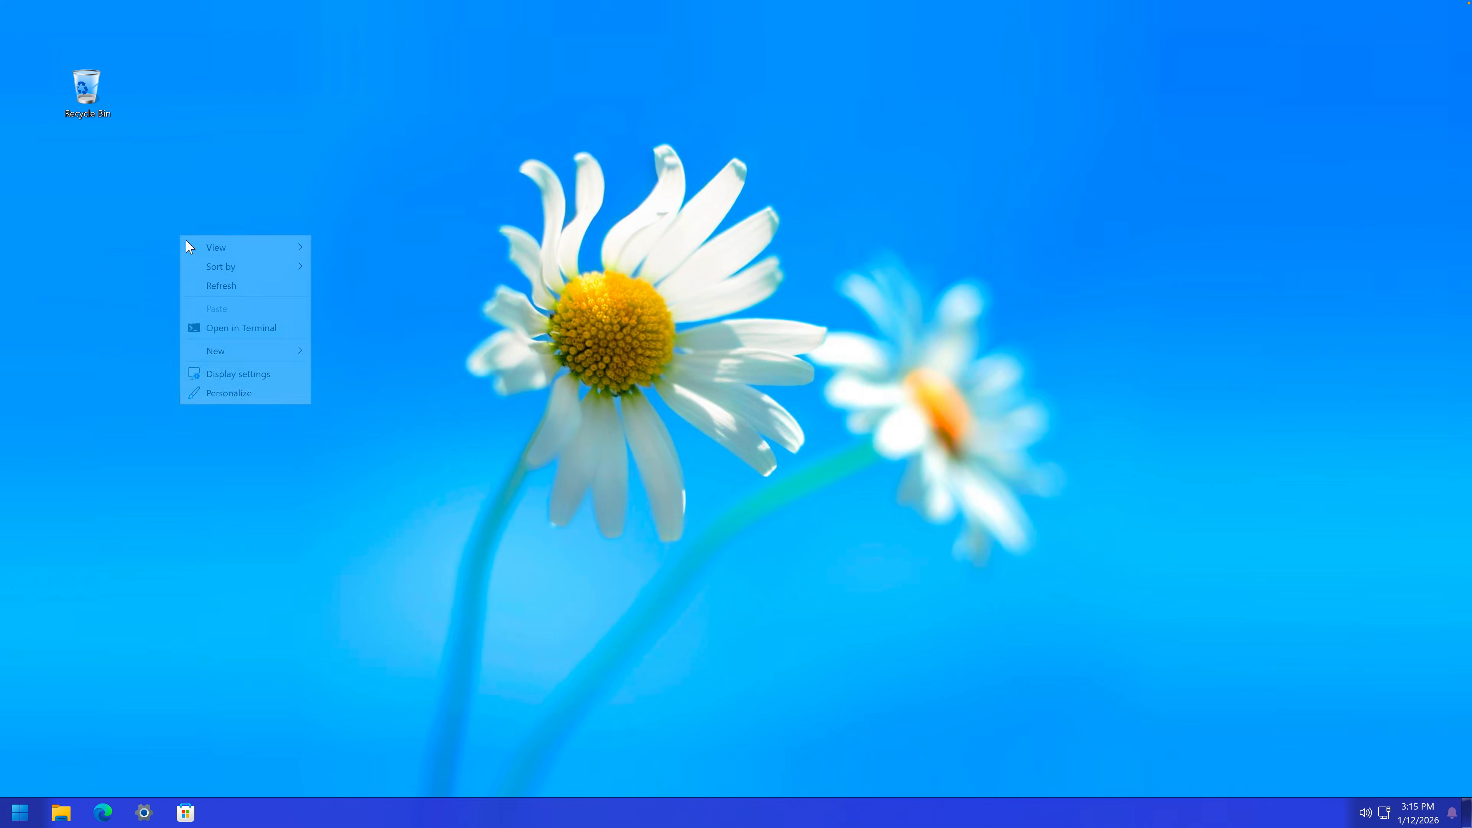
# Step: Refresh the desktop to show the new Recycle Bin icon, then bring up the tiled Start screen
pyautogui.click(1089, 260)
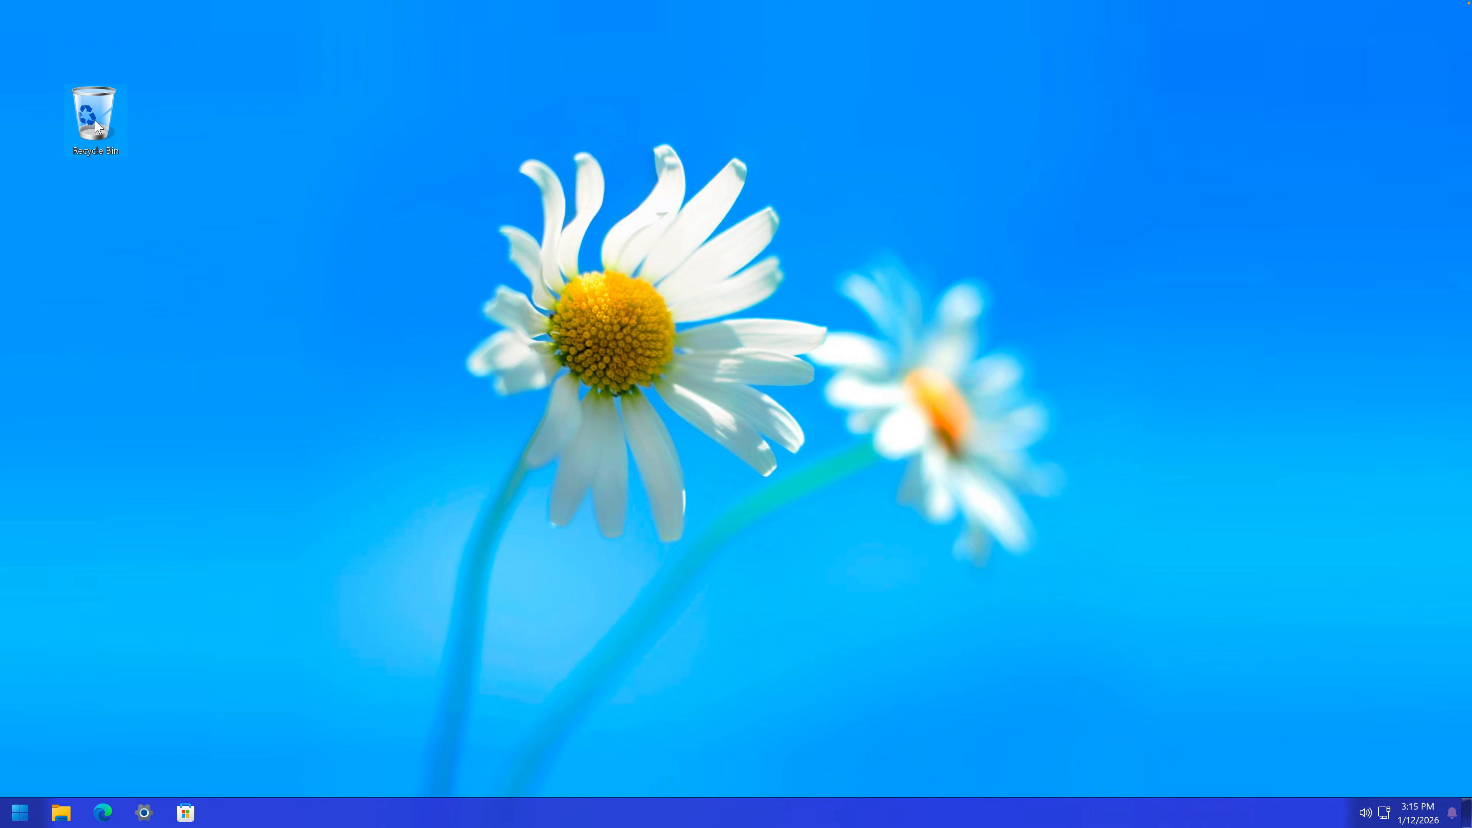
pyautogui.moveTo(89, 823)
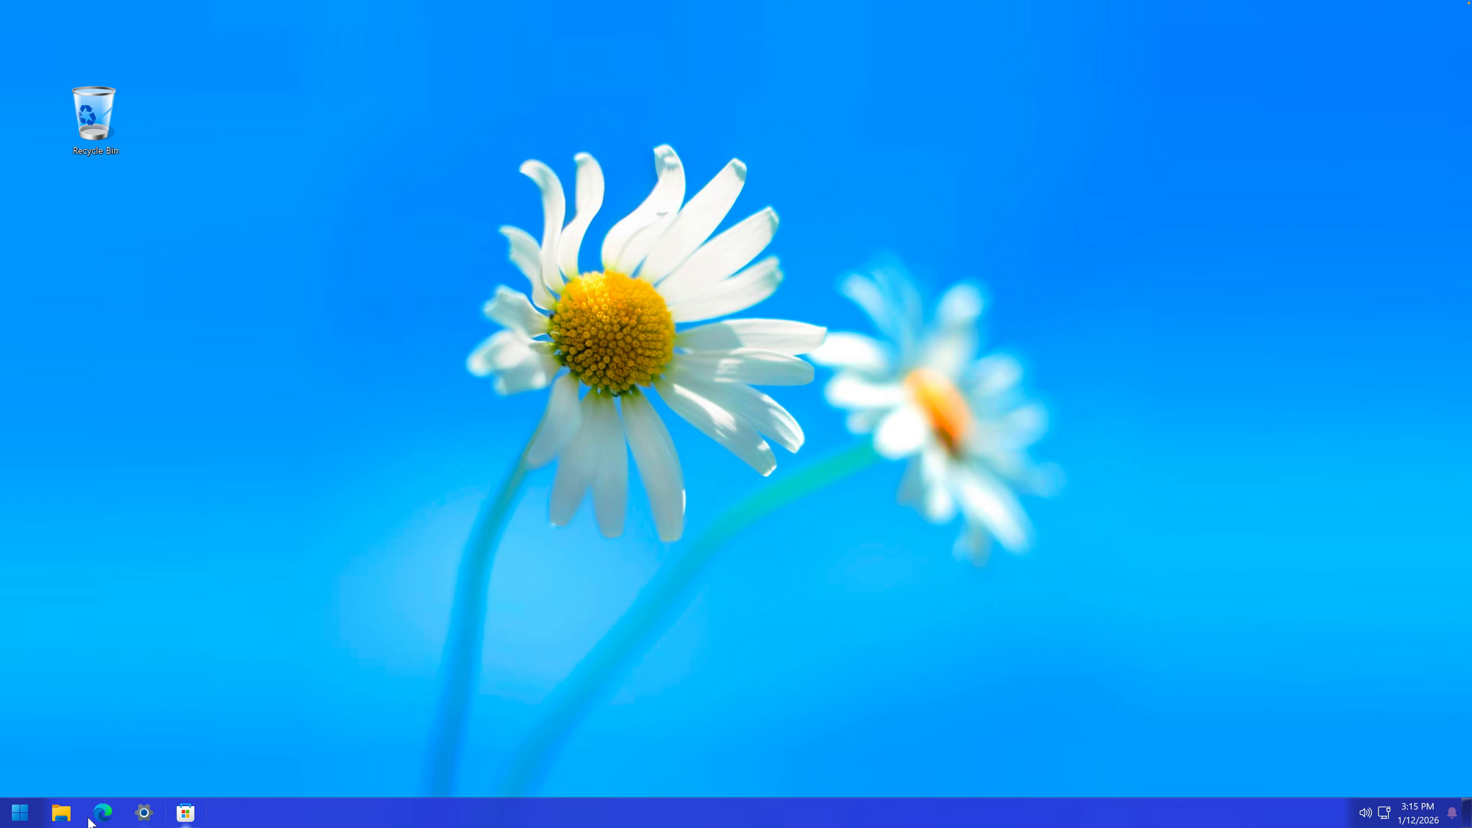
pyautogui.moveTo(1454, 800)
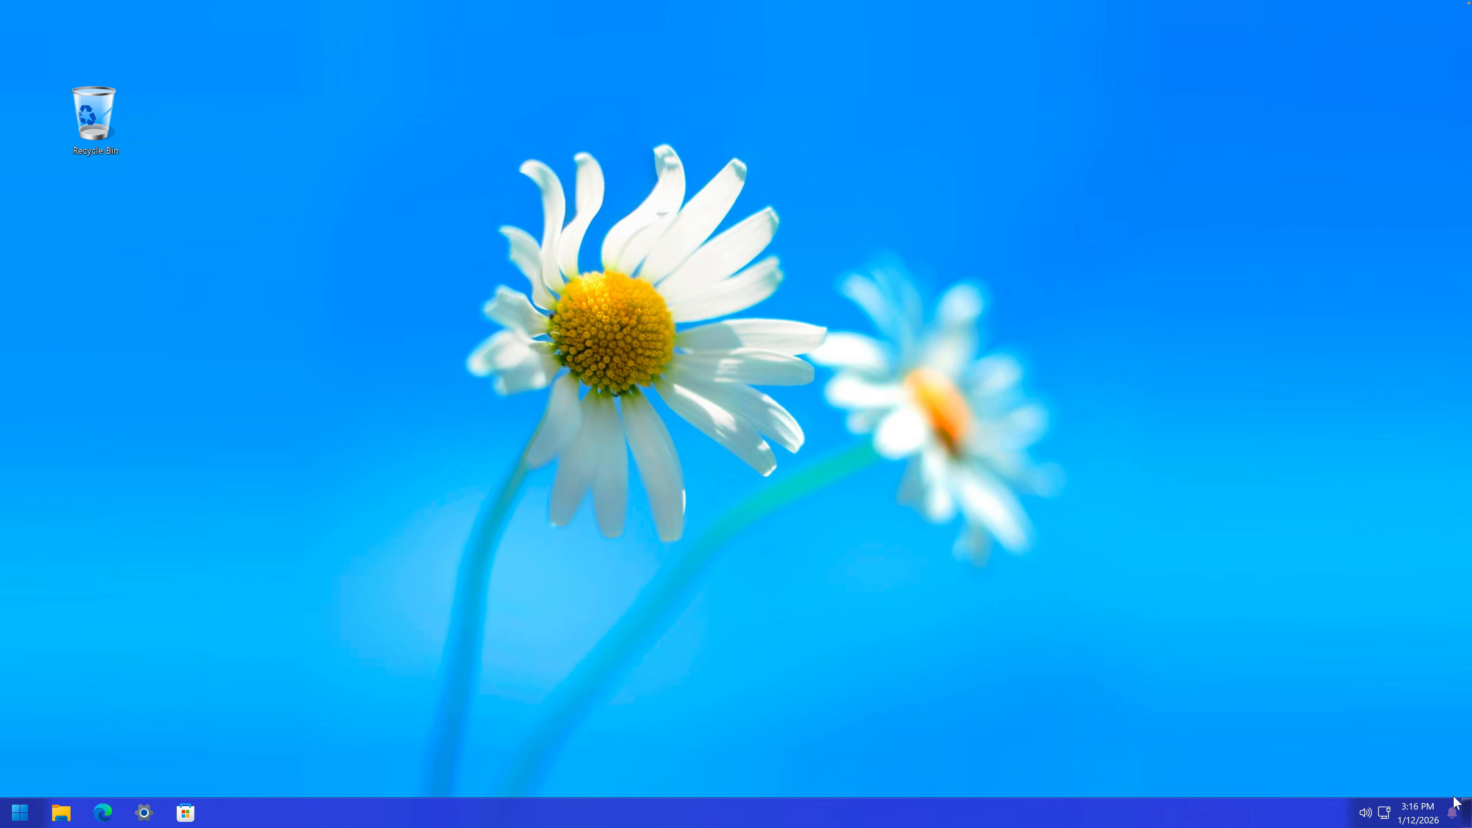
pyautogui.moveTo(185, 813)
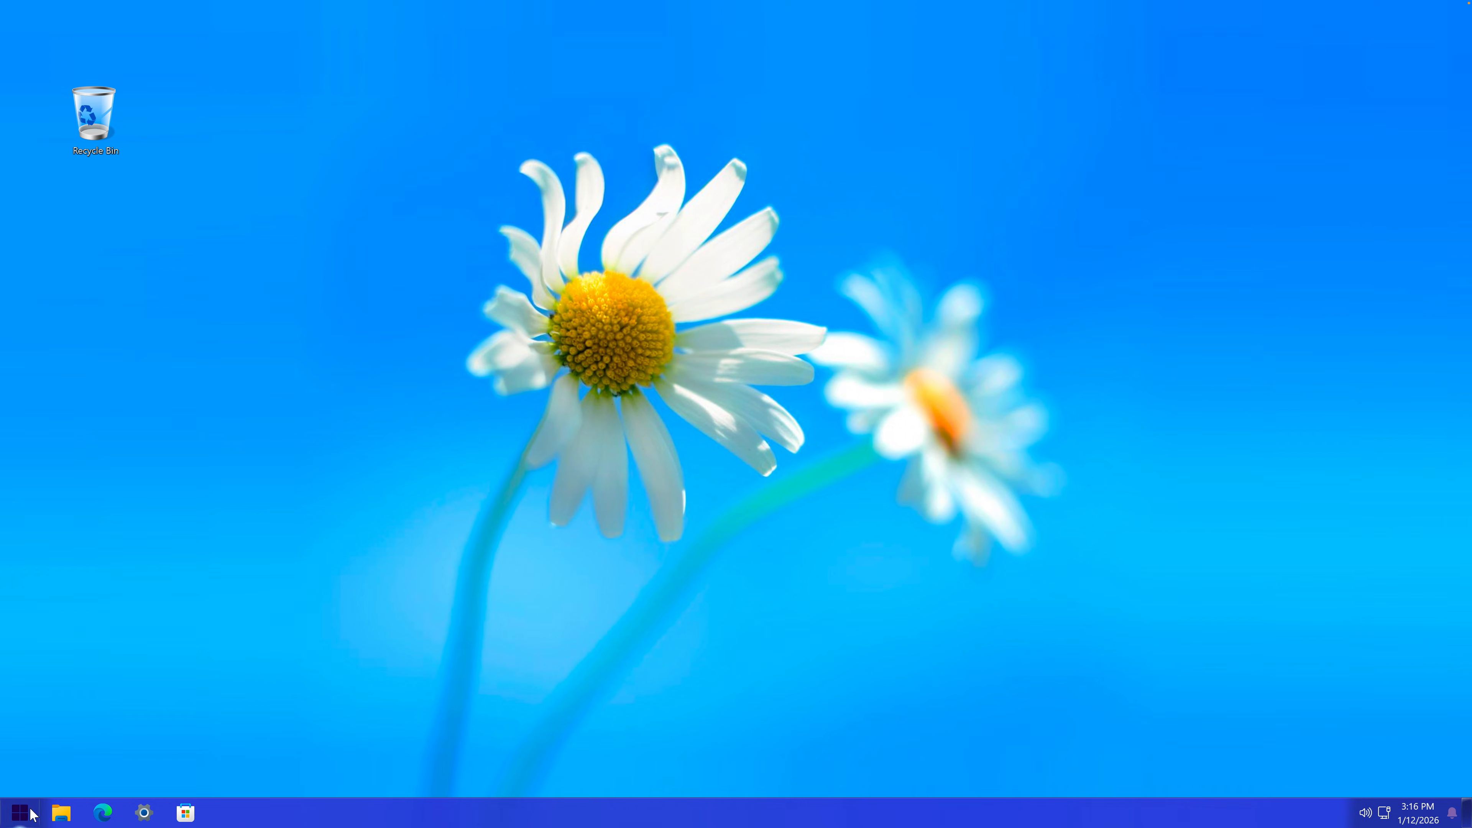
pyautogui.click(17, 812)
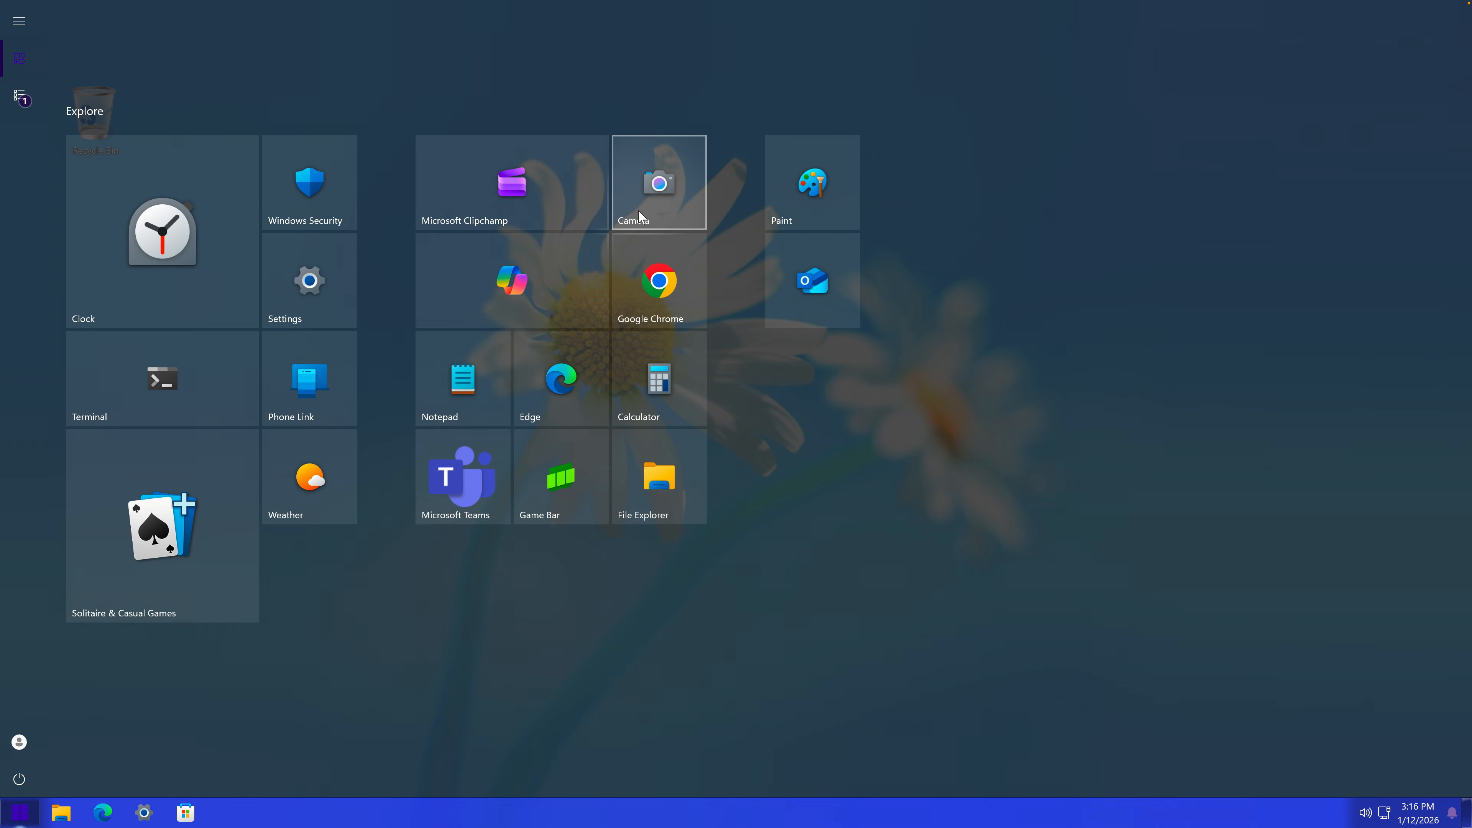